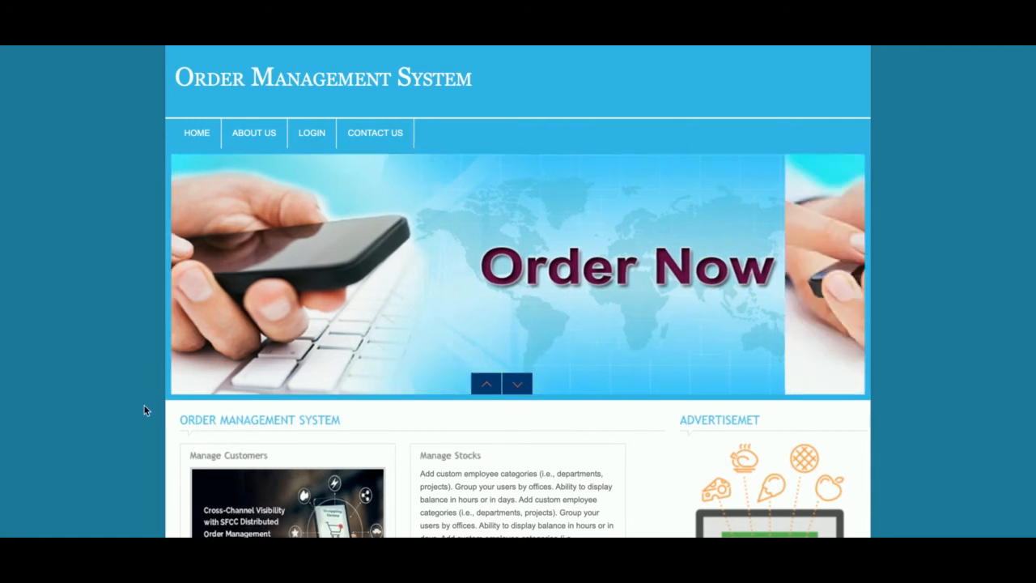
# Browse the home page, scrolling down and back up through its content.
pyautogui.click(518, 382)
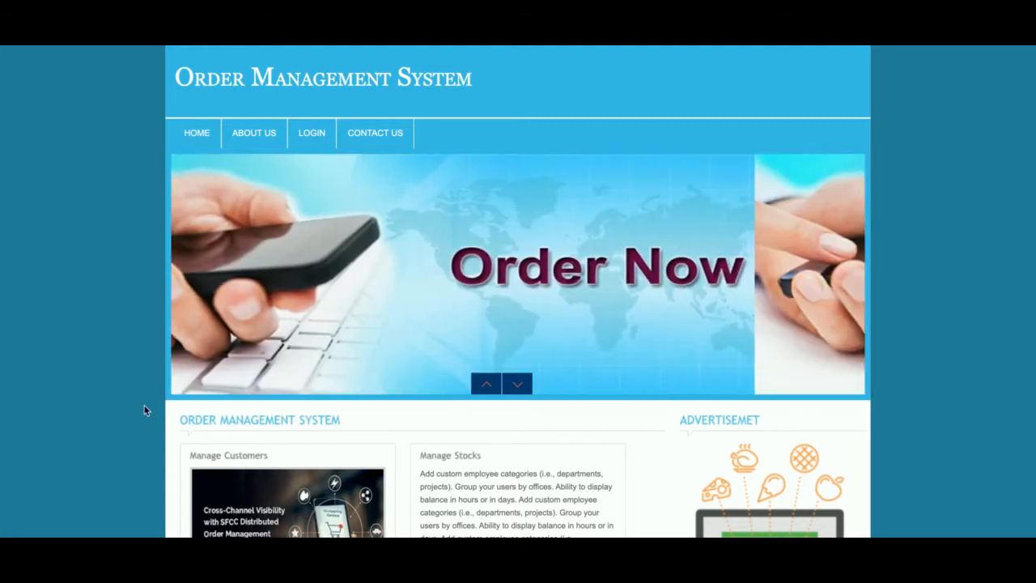
pyautogui.click(517, 384)
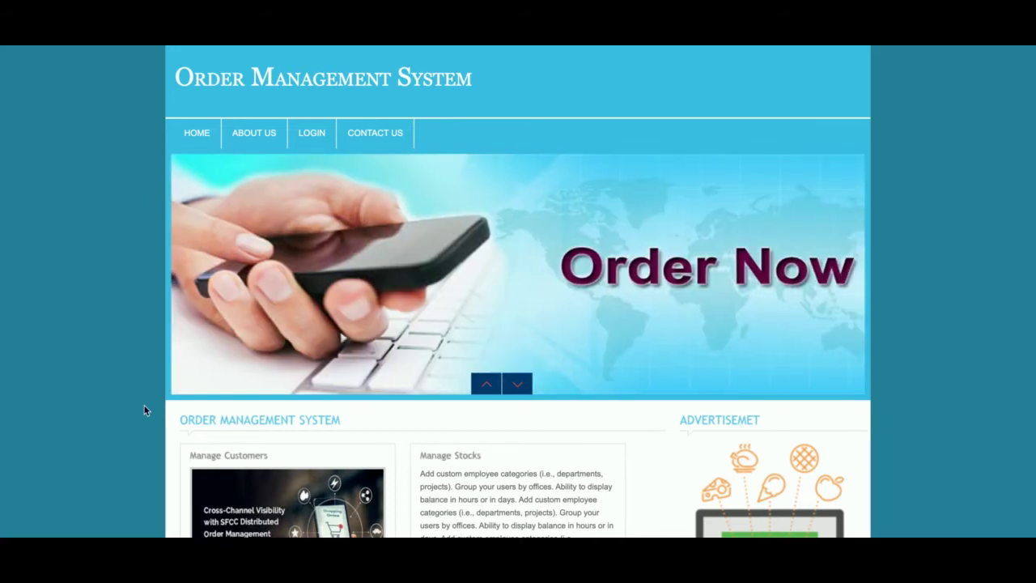
pyautogui.click(516, 383)
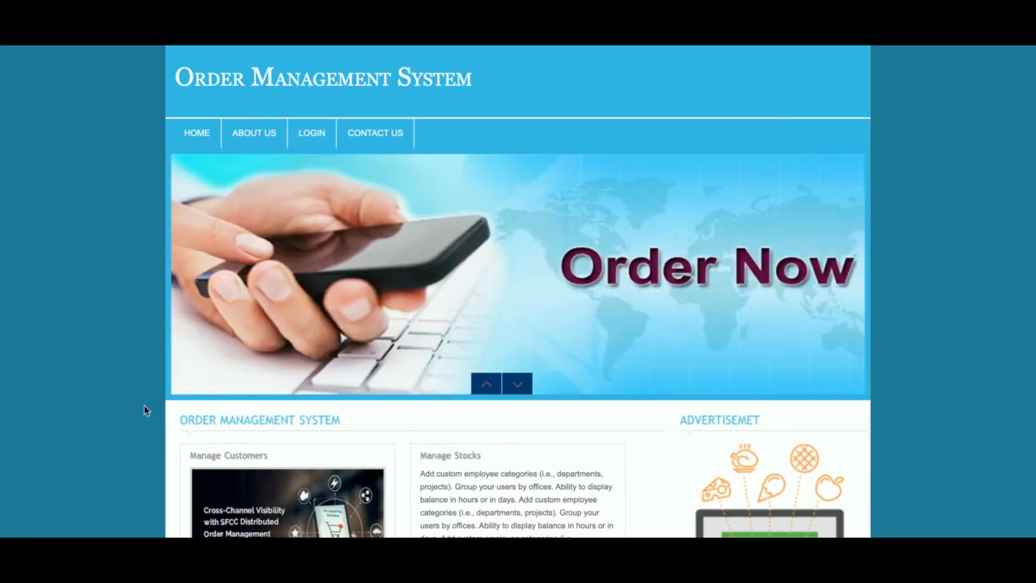
pyautogui.scroll(-3)
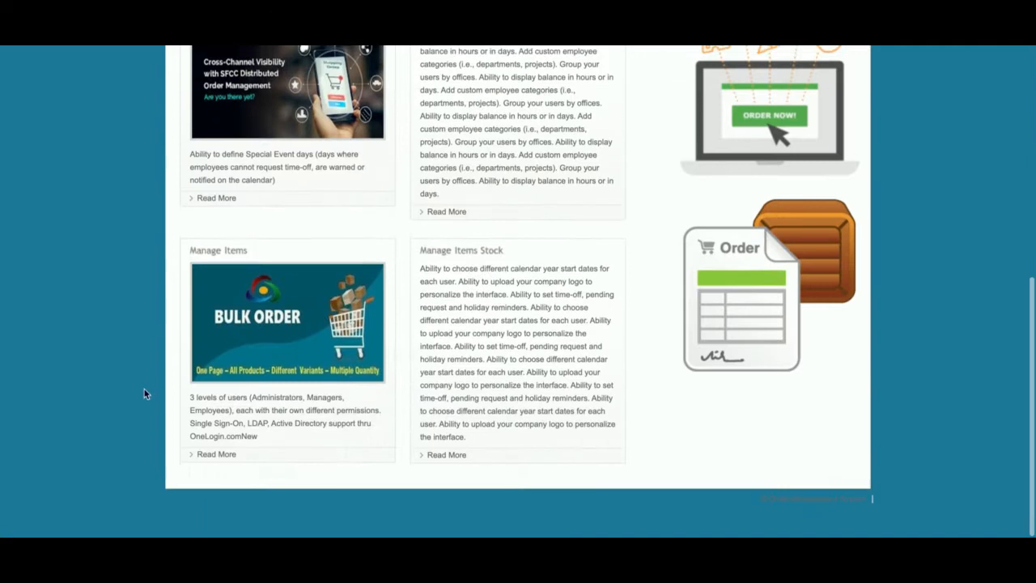
pyautogui.scroll(3)
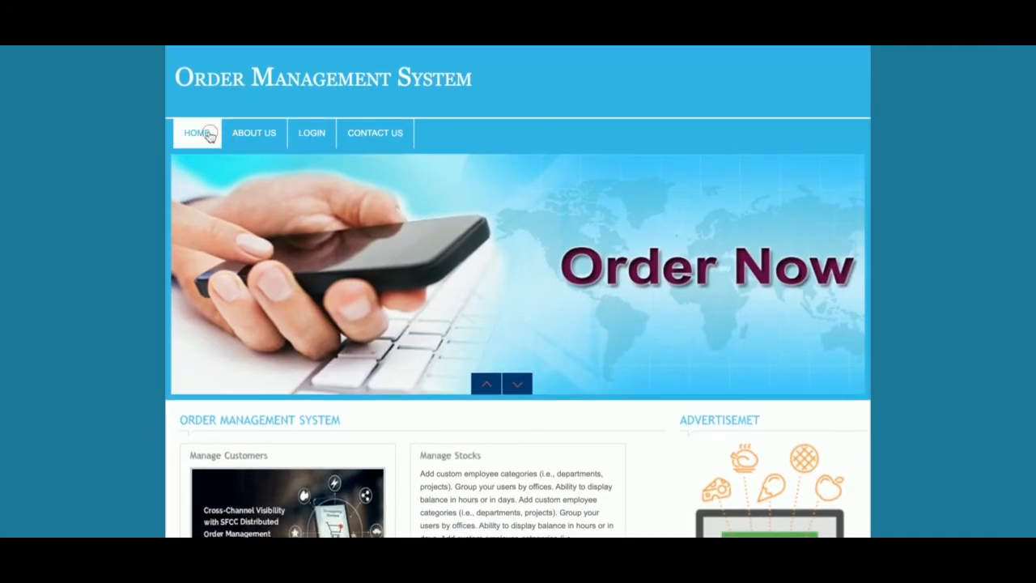
# Go to About Us and select the descriptive paragraphs about the system.
pyautogui.click(252, 132)
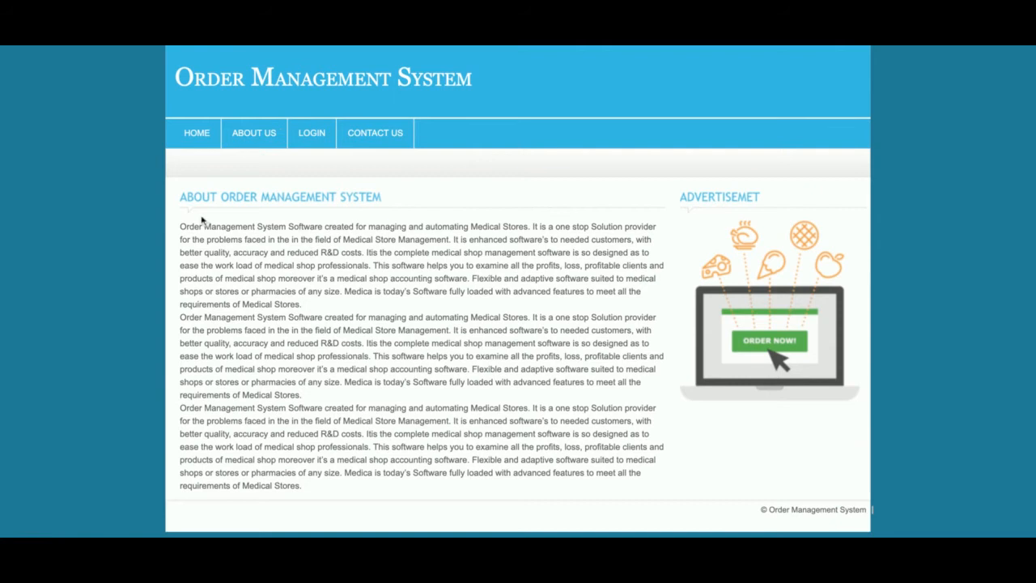
pyautogui.moveTo(203, 226); pyautogui.dragTo(408, 408)
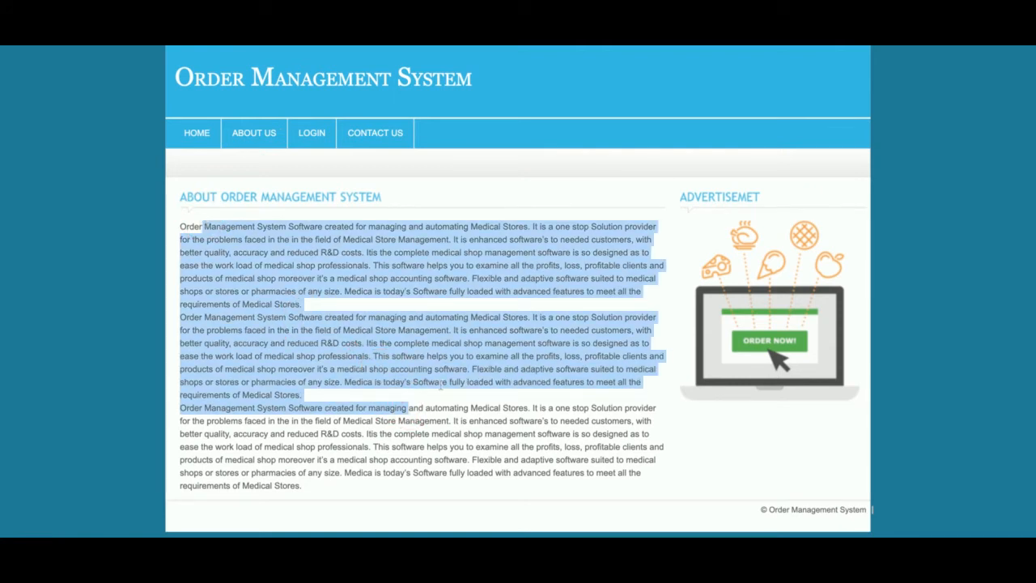
pyautogui.moveTo(331, 165)
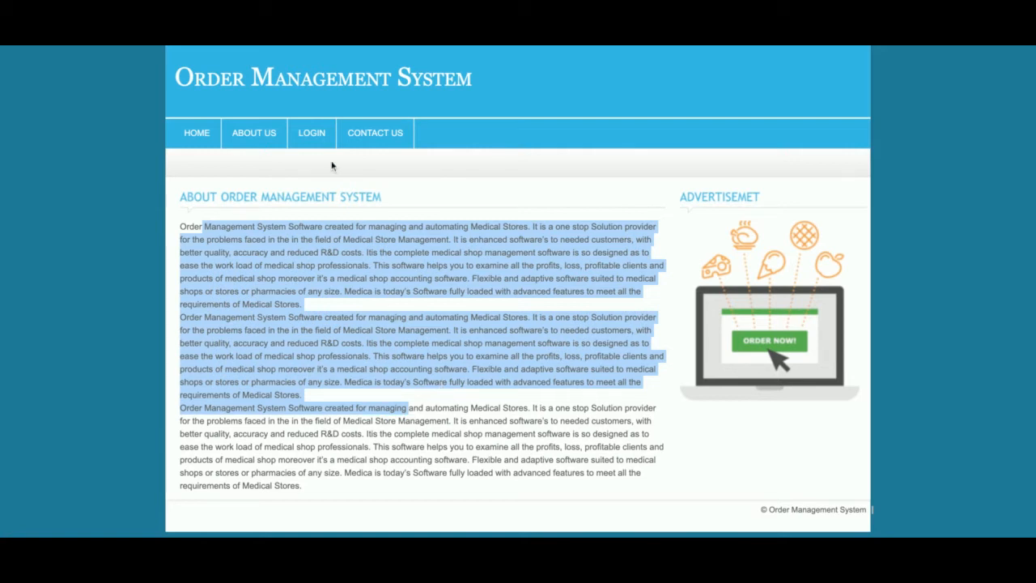
pyautogui.moveTo(310, 123)
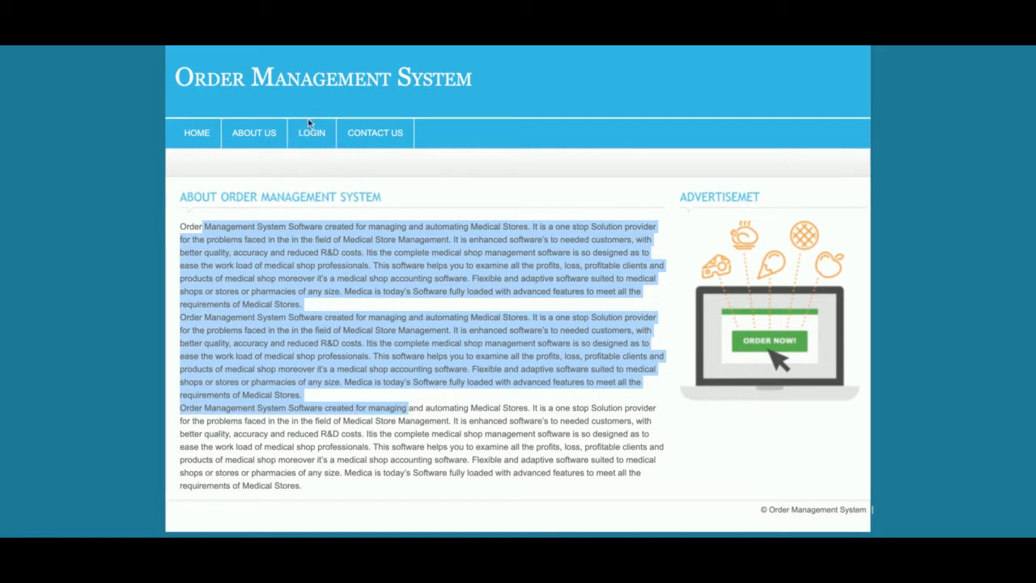
# Visit the Login page, then Contact Us, and return to the Login page.
pyautogui.click(311, 133)
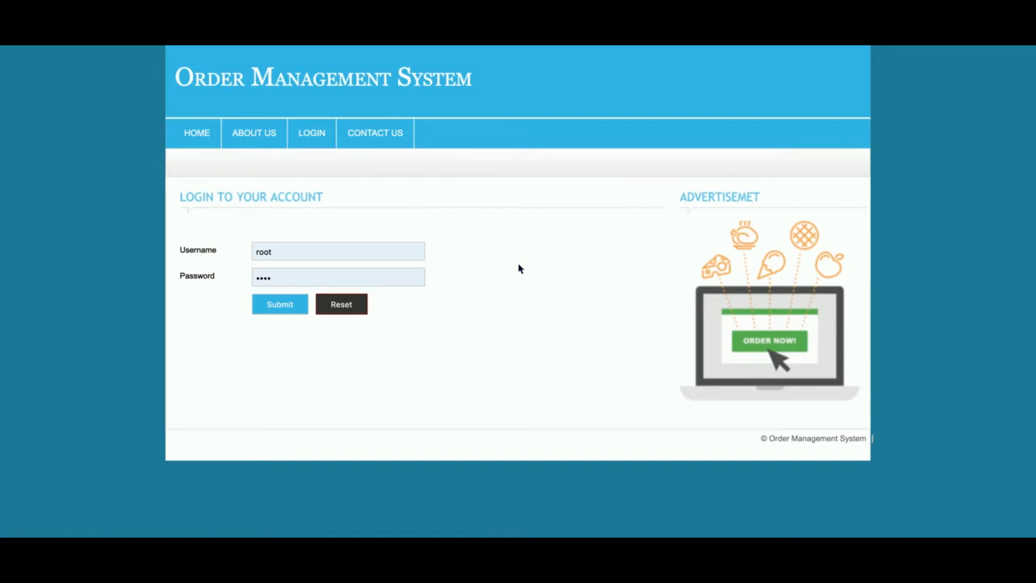
pyautogui.moveTo(376, 133)
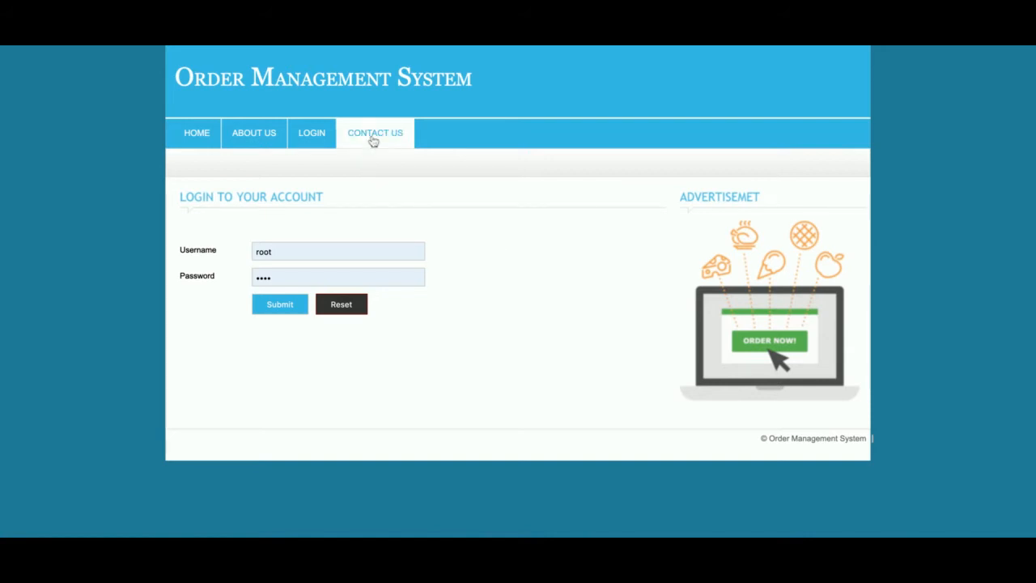
pyautogui.click(376, 133)
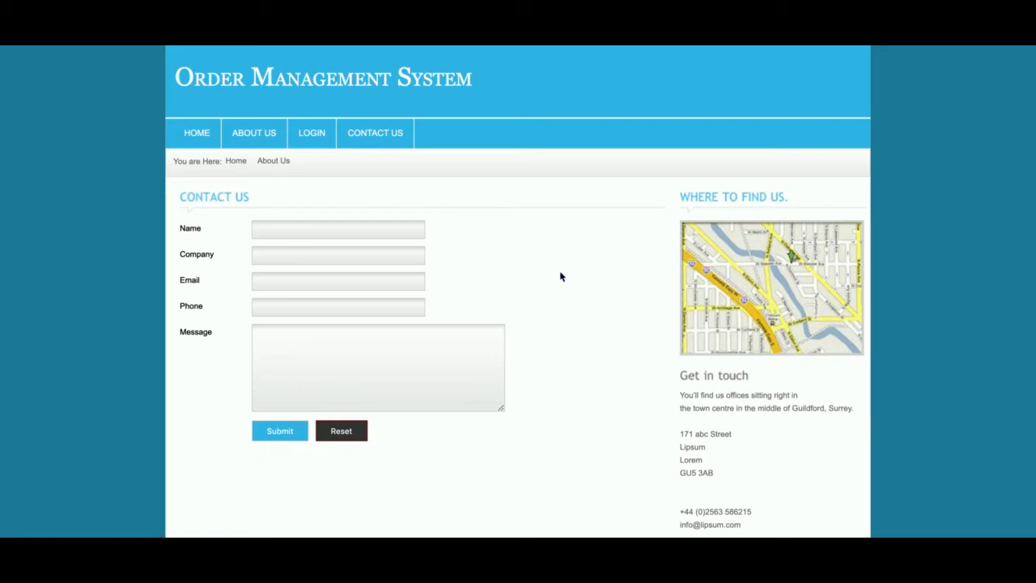
pyautogui.moveTo(311, 133)
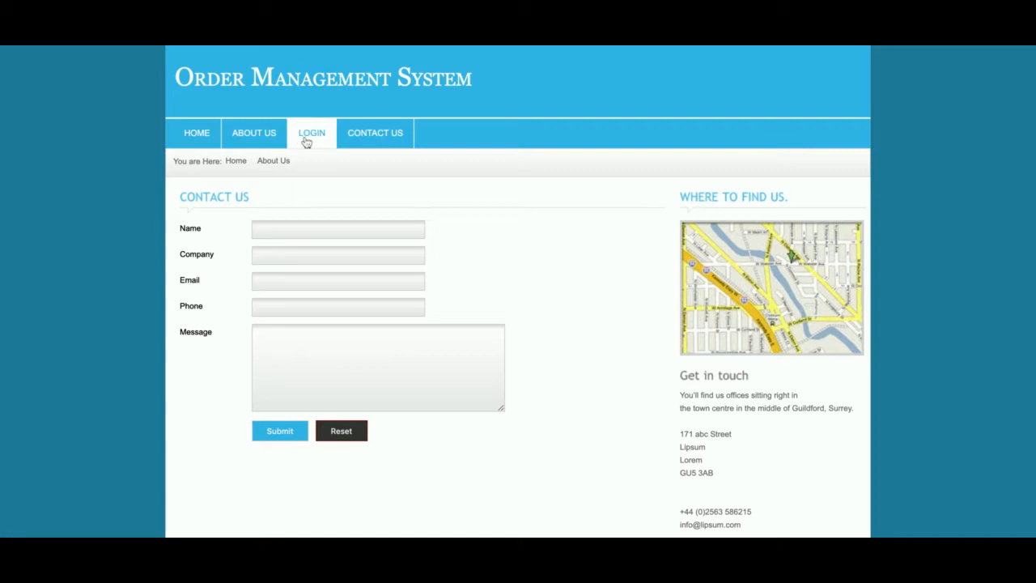
pyautogui.click(311, 133)
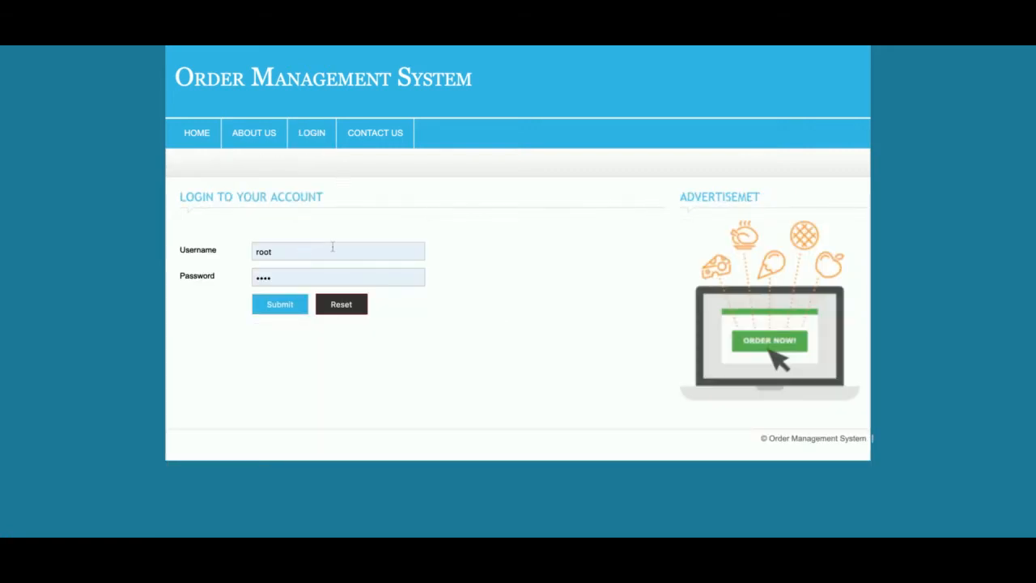
# Log in as 'admin', visit Home, then return to the admin Dashboard.
pyautogui.write('admin')
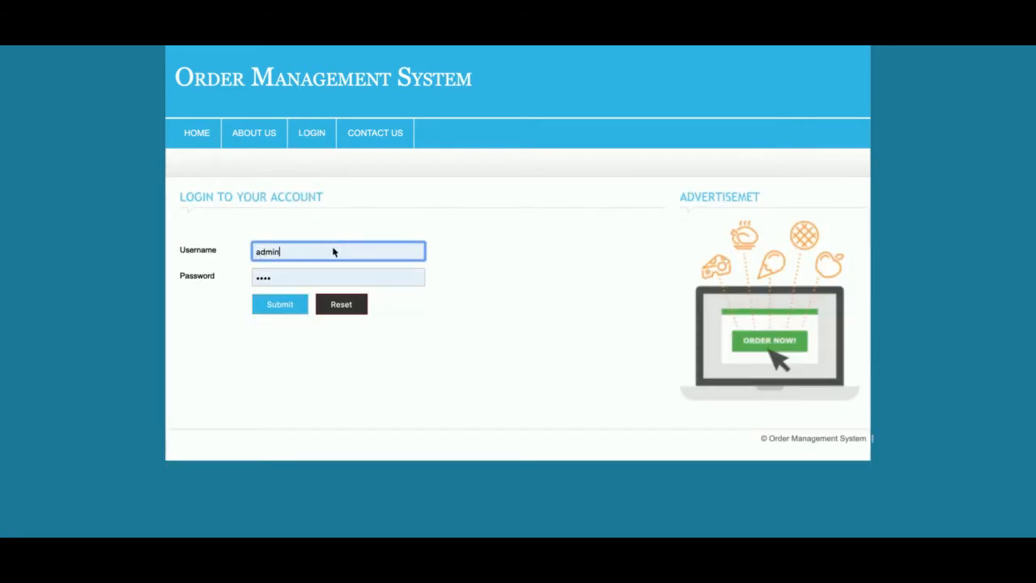
pyautogui.click(278, 304)
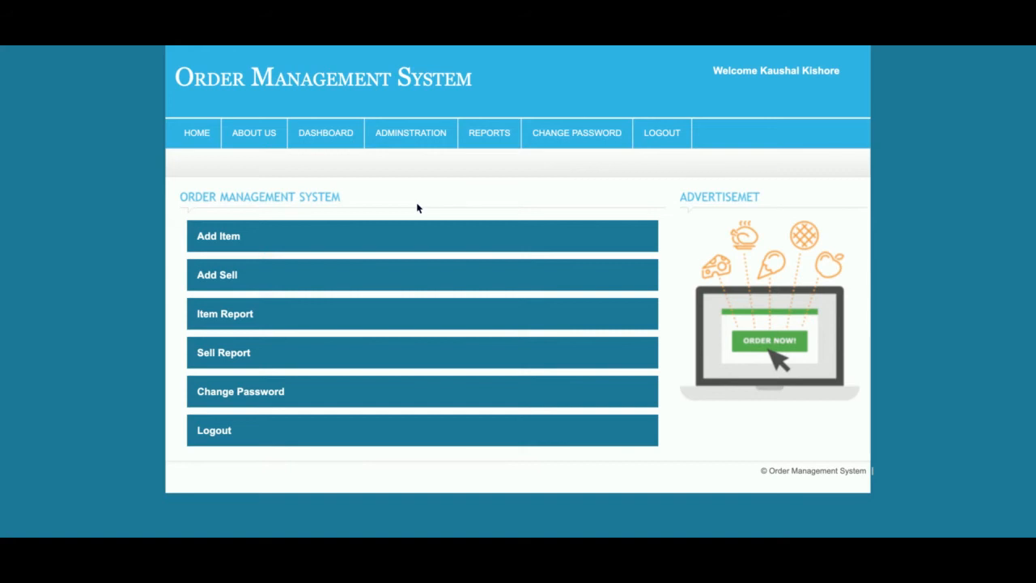
pyautogui.moveTo(196, 133)
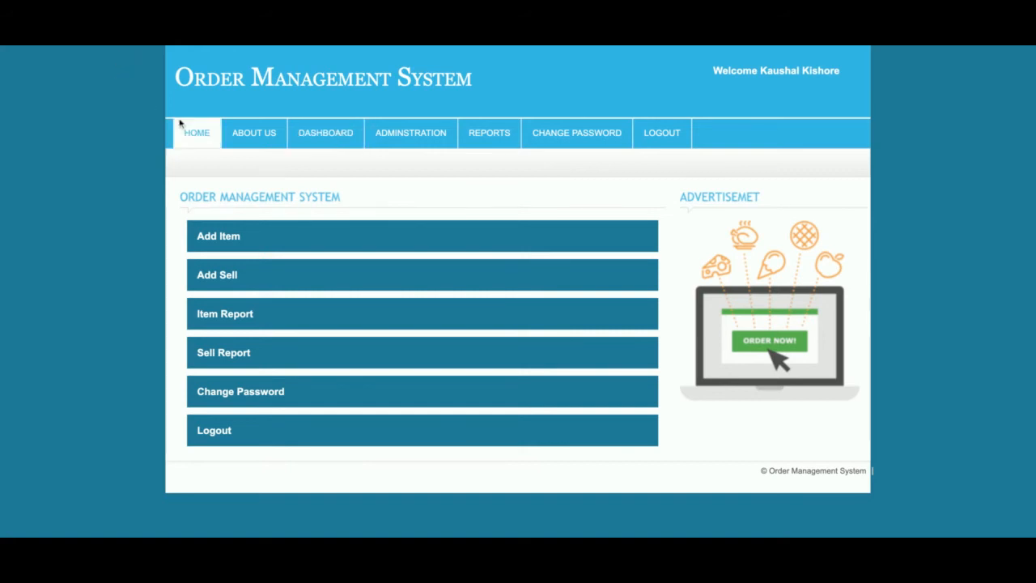
pyautogui.click(252, 133)
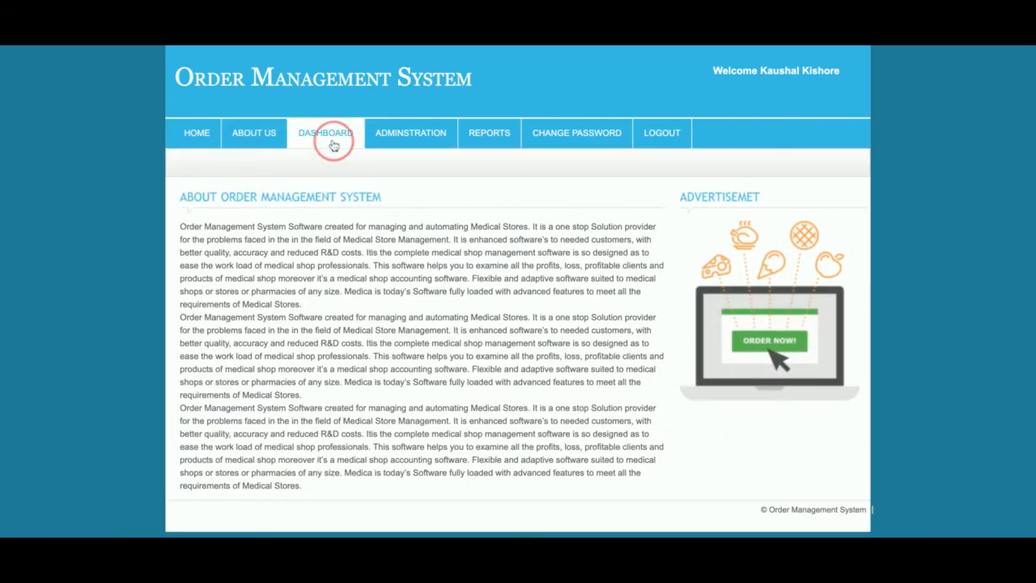
pyautogui.click(323, 133)
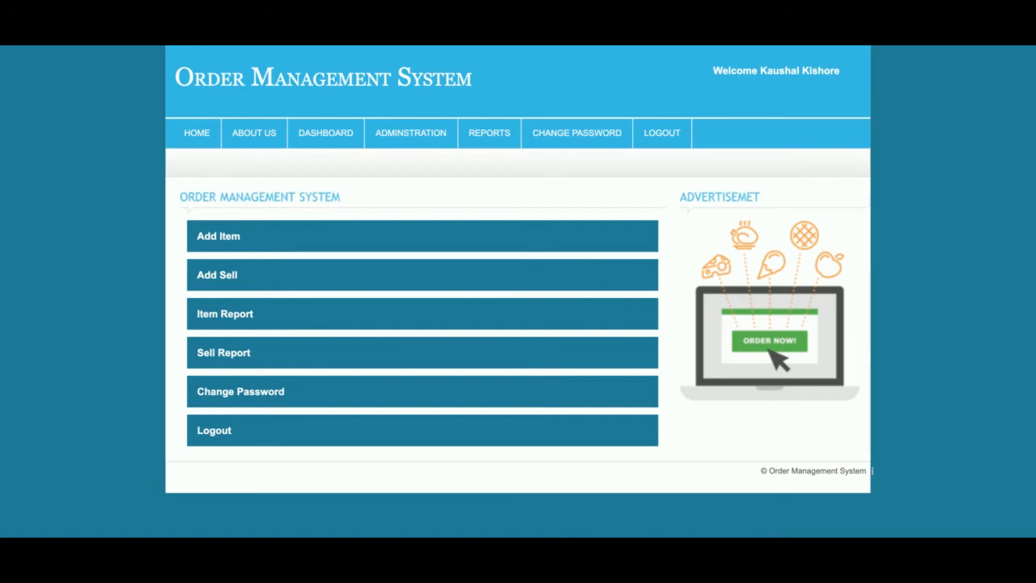
pyautogui.moveTo(306, 428)
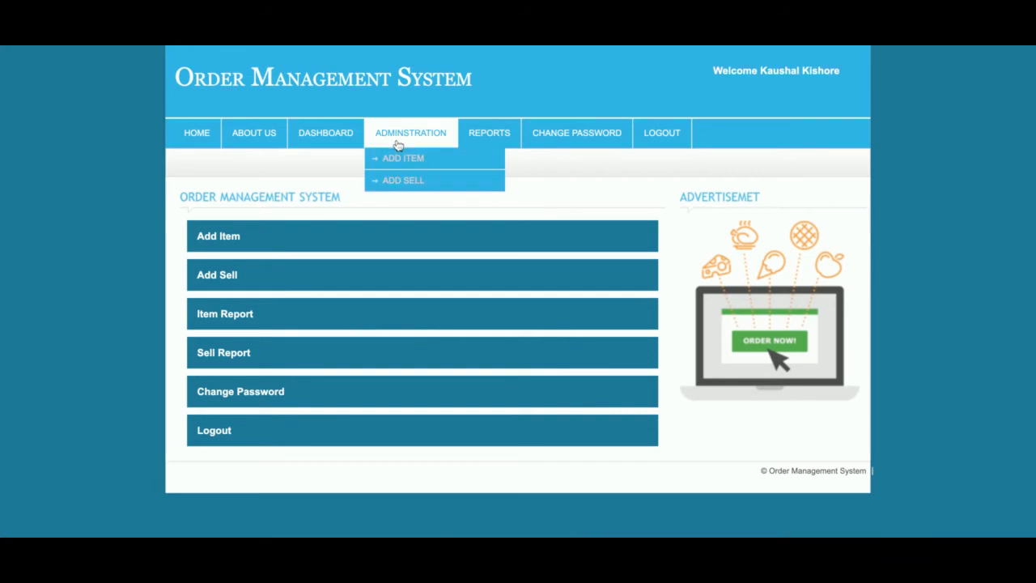
# View Administration > Add Item, then Reports > Item Report listing nine stock items.
pyautogui.click(401, 159)
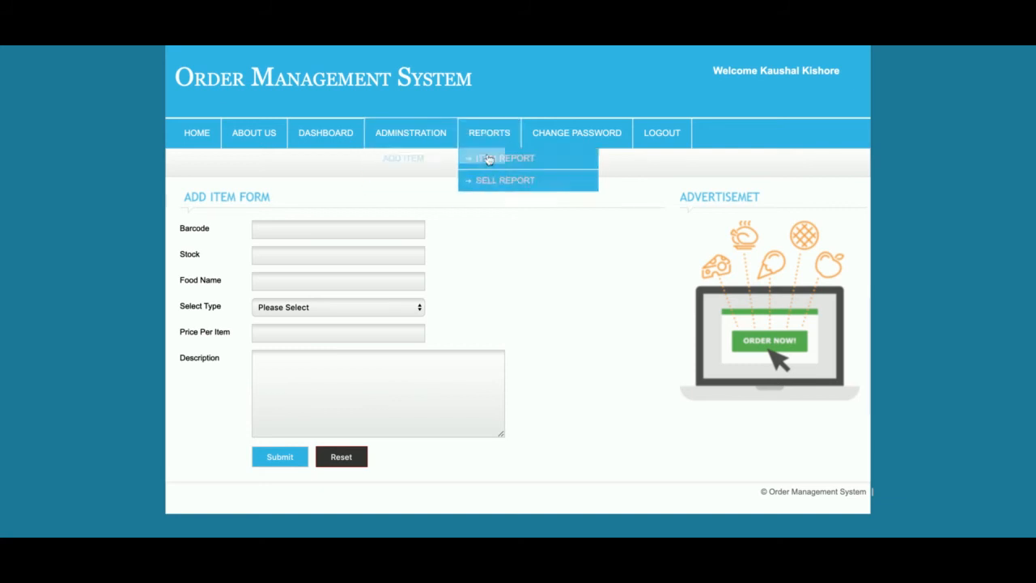
pyautogui.click(505, 159)
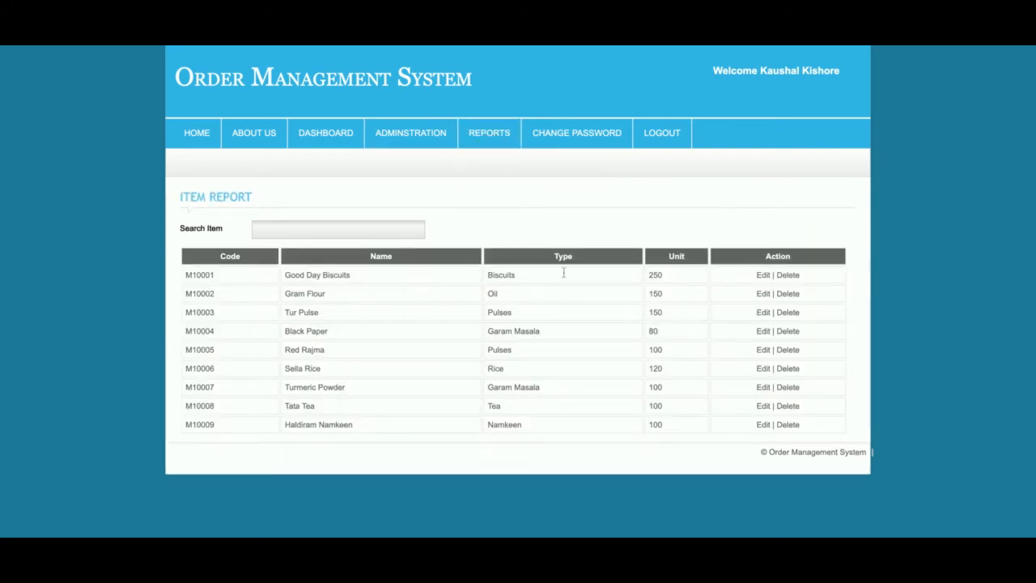
# Search the report for 'tata', edit Tata Tea and submit its details unchanged.
pyautogui.click(336, 230)
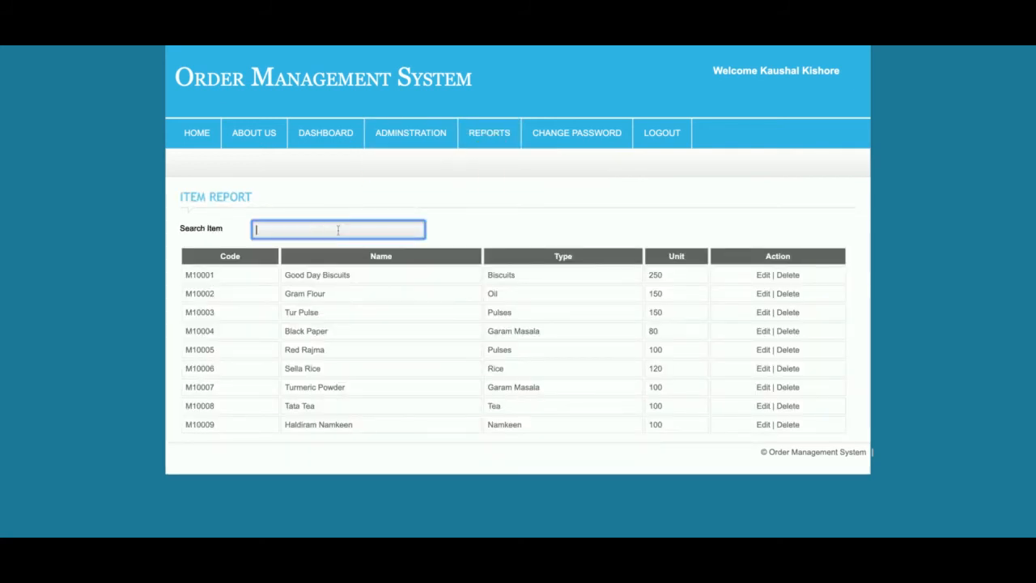
pyautogui.write('tata')
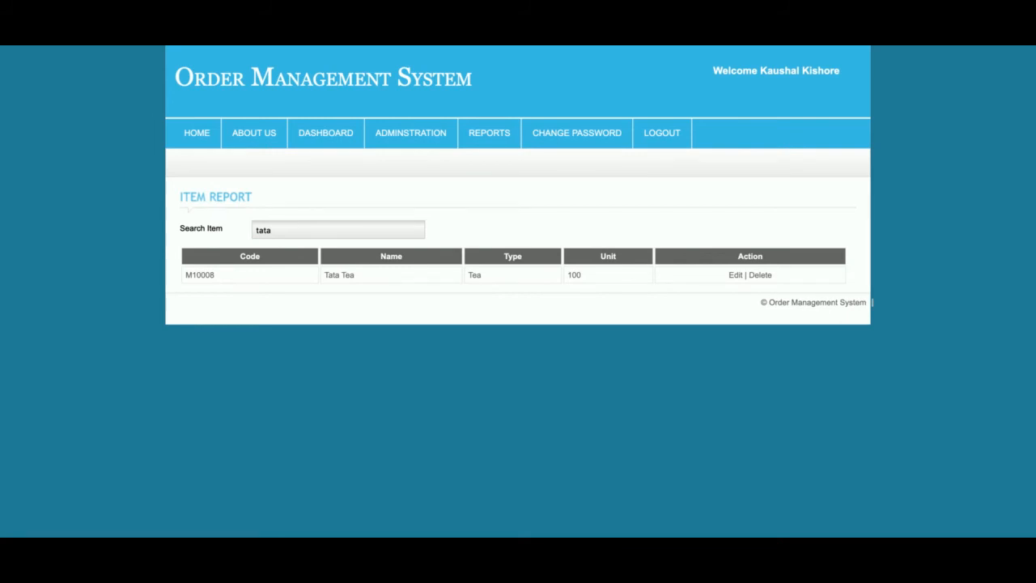
pyautogui.moveTo(735, 276)
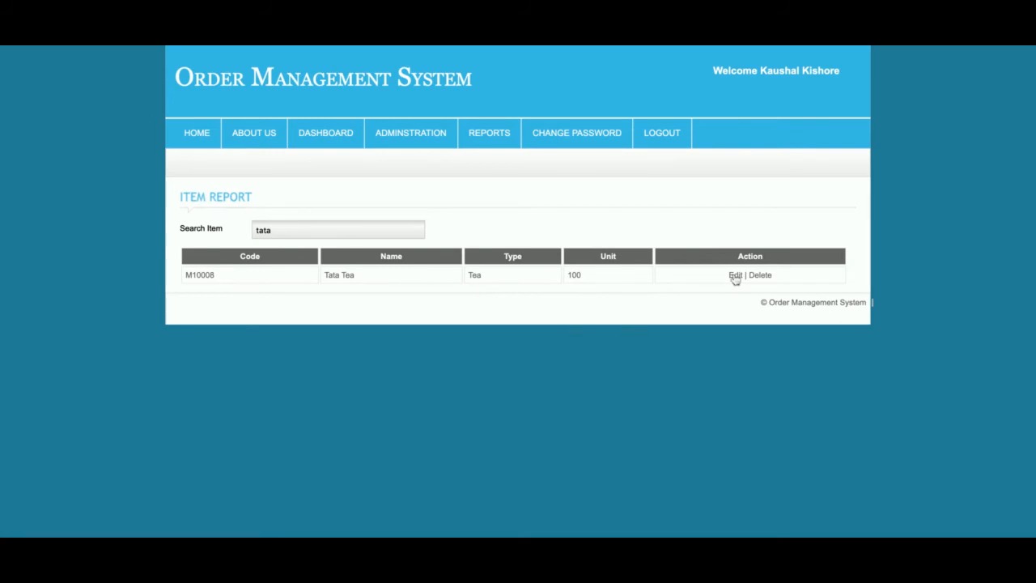
pyautogui.click(733, 276)
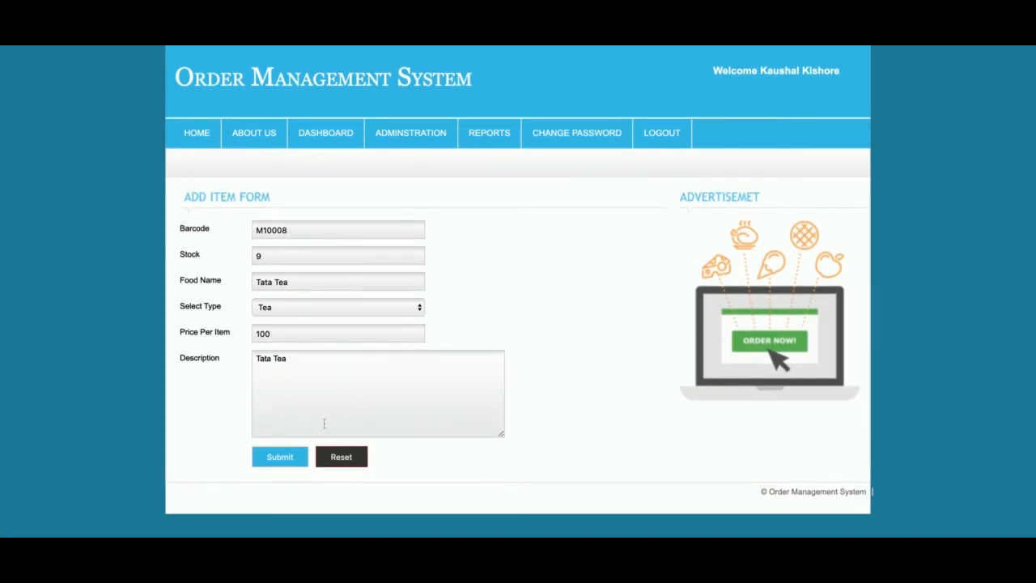
pyautogui.click(278, 457)
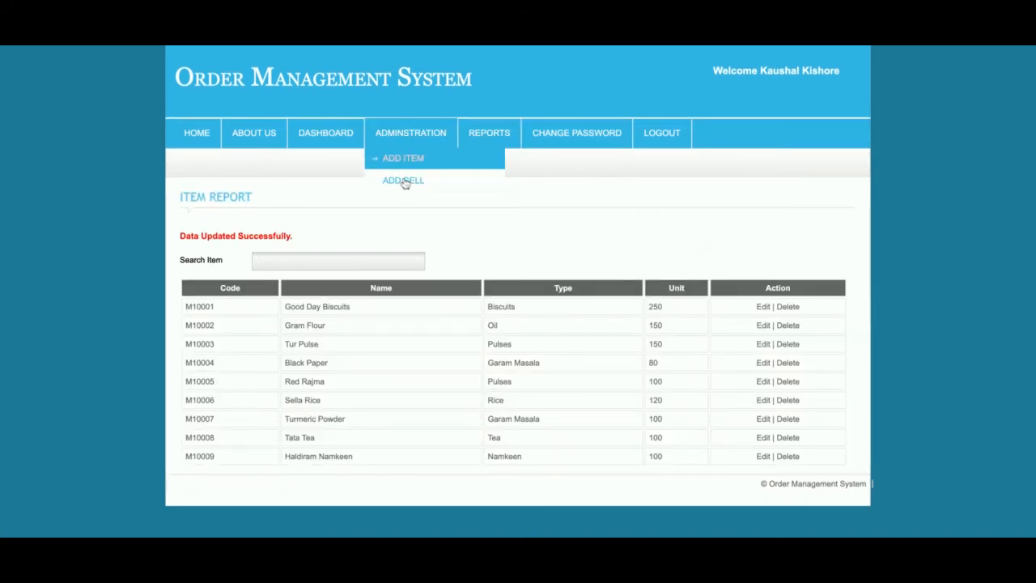
pyautogui.click(402, 179)
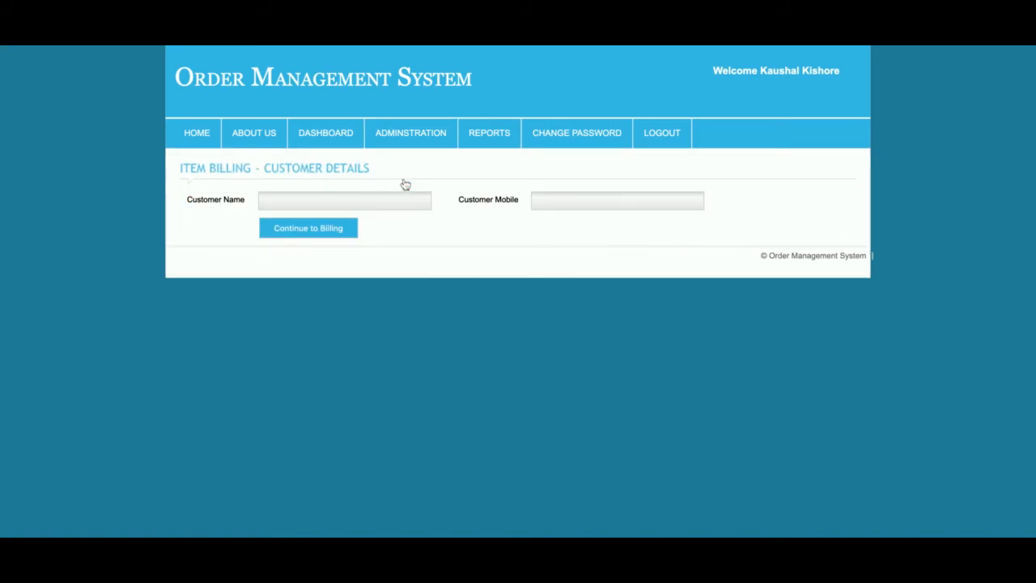
pyautogui.moveTo(405, 184)
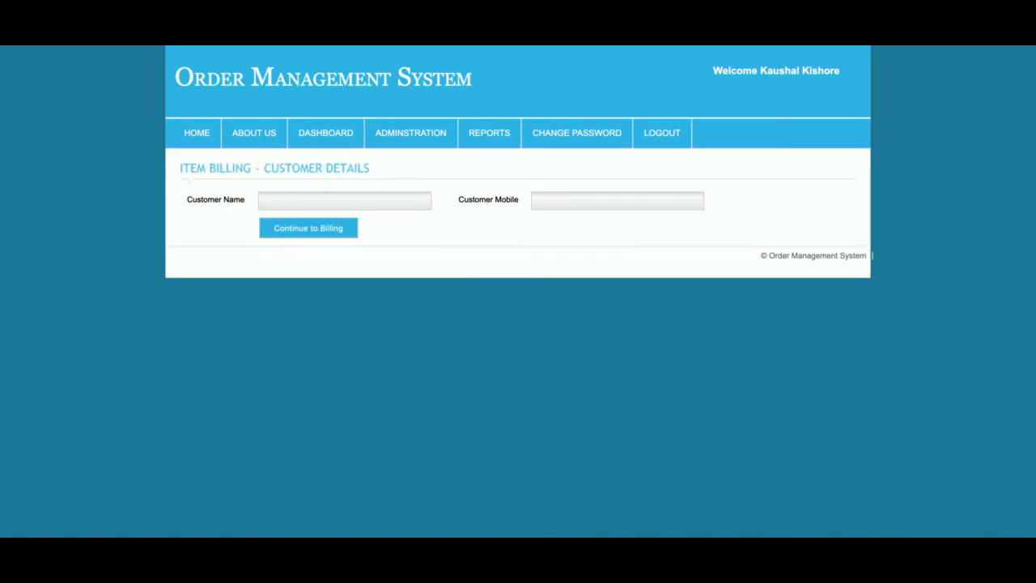
pyautogui.moveTo(369, 201)
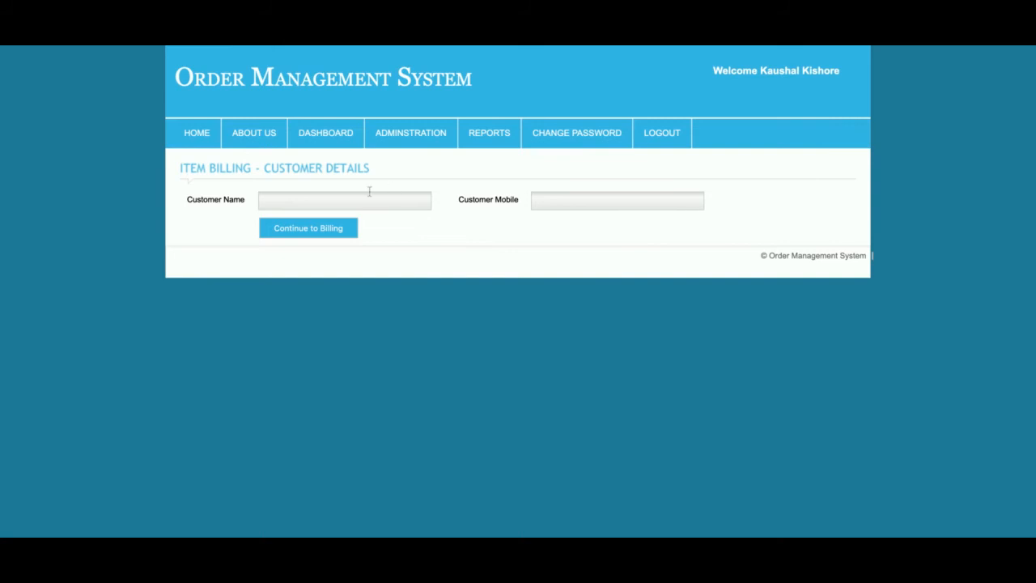
pyautogui.click(617, 200)
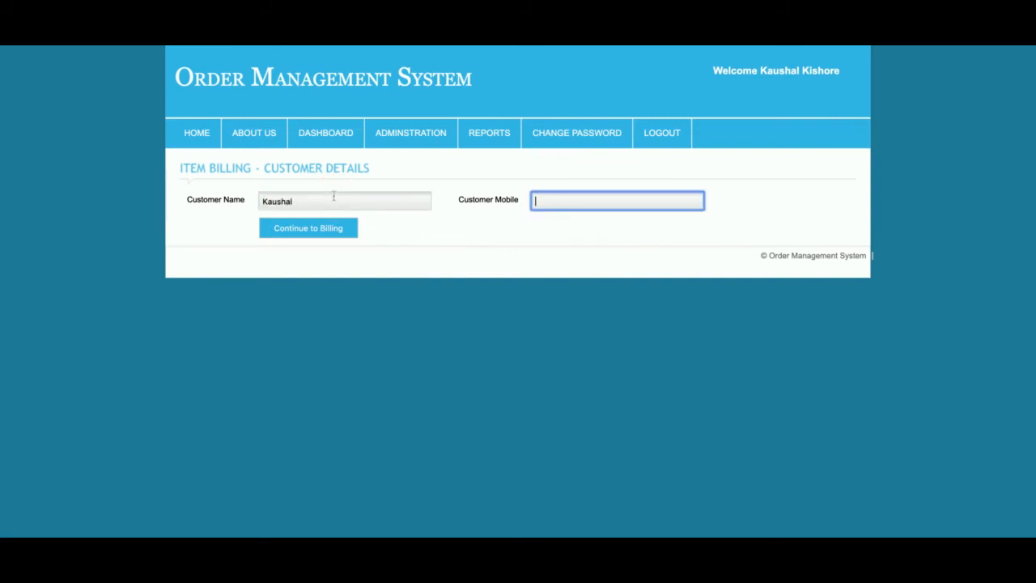
pyautogui.write('987634')
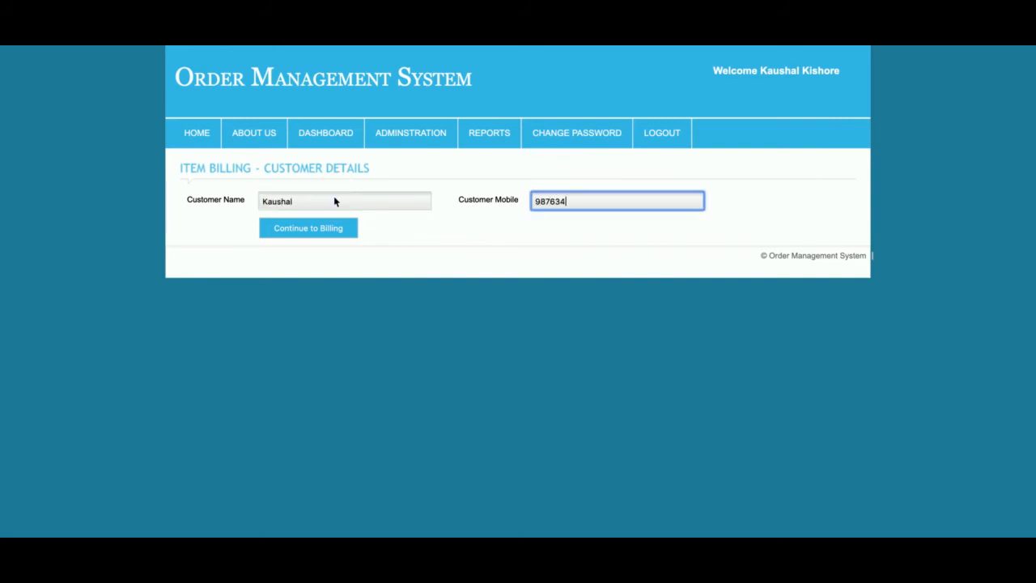
pyautogui.write('534')
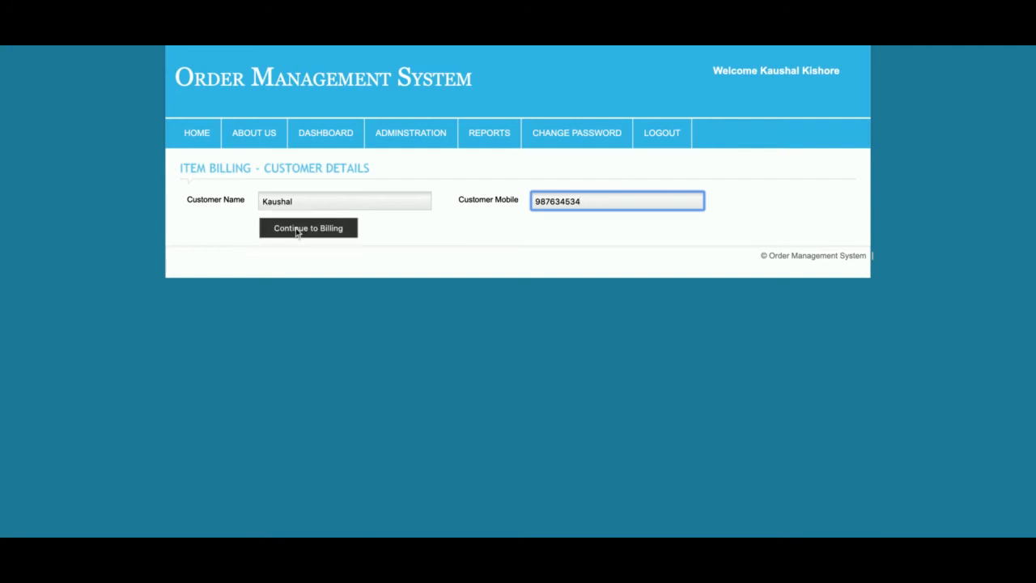
# Continue to bill 22 and add five food items including Black Paper and Haldiram Namkeen.
pyautogui.click(308, 227)
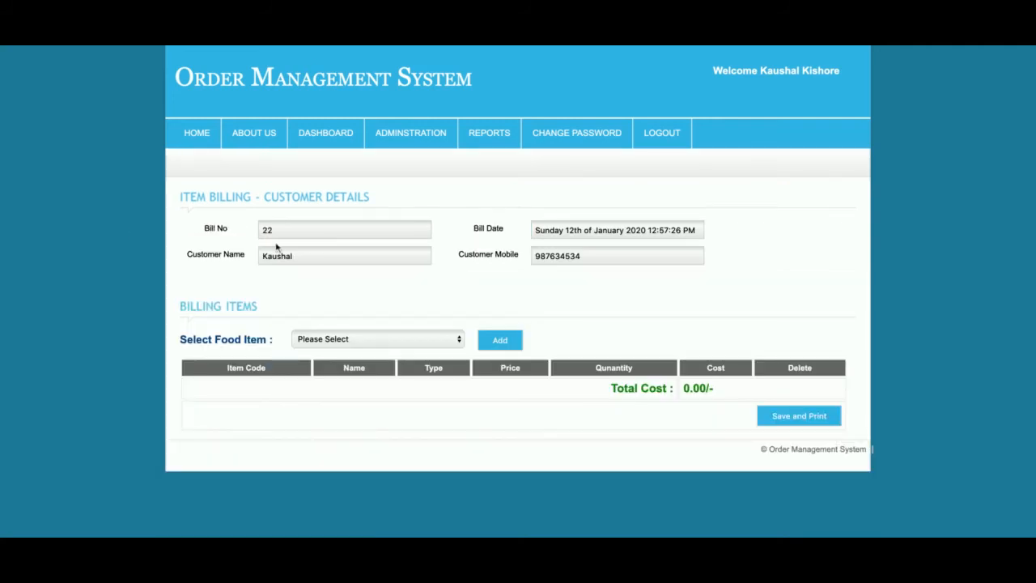
pyautogui.click(343, 230)
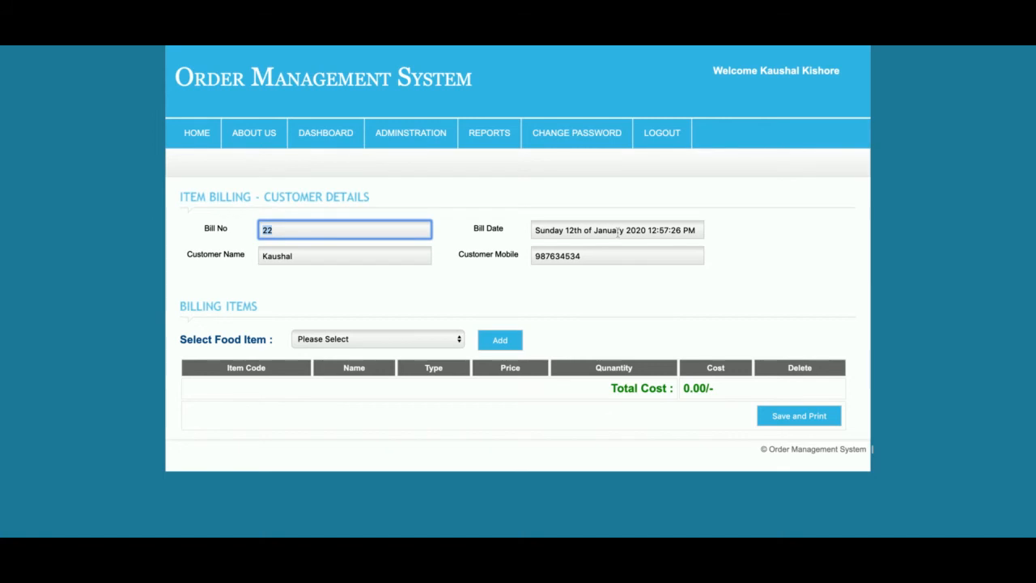
pyautogui.click(375, 340)
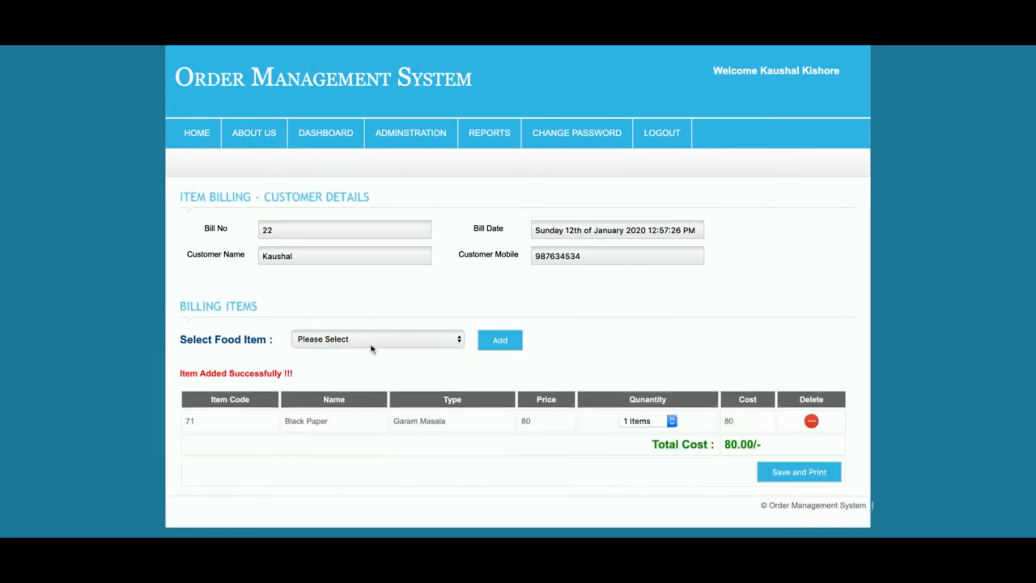
pyautogui.click(375, 339)
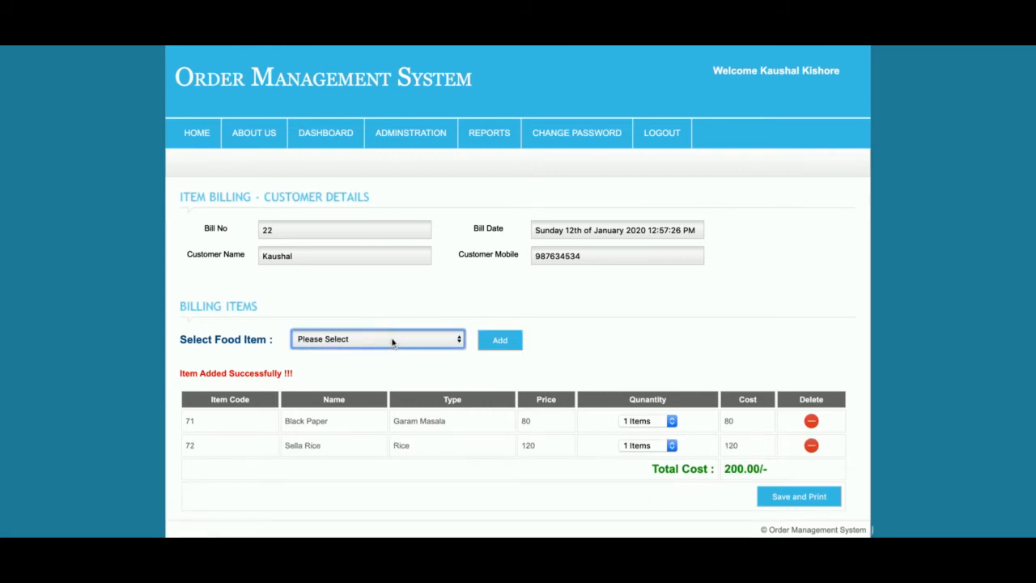
pyautogui.click(376, 339)
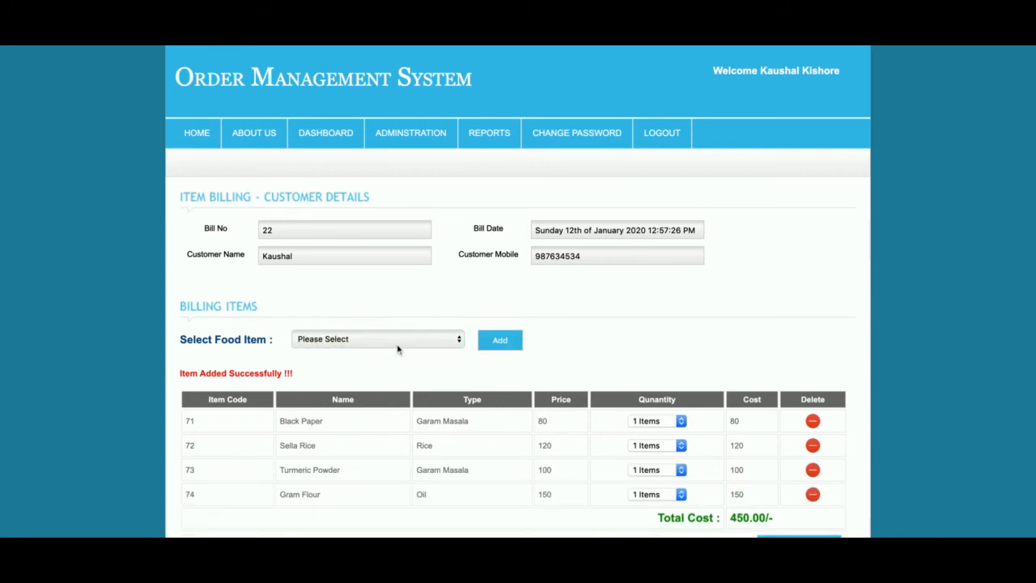
pyautogui.click(375, 338)
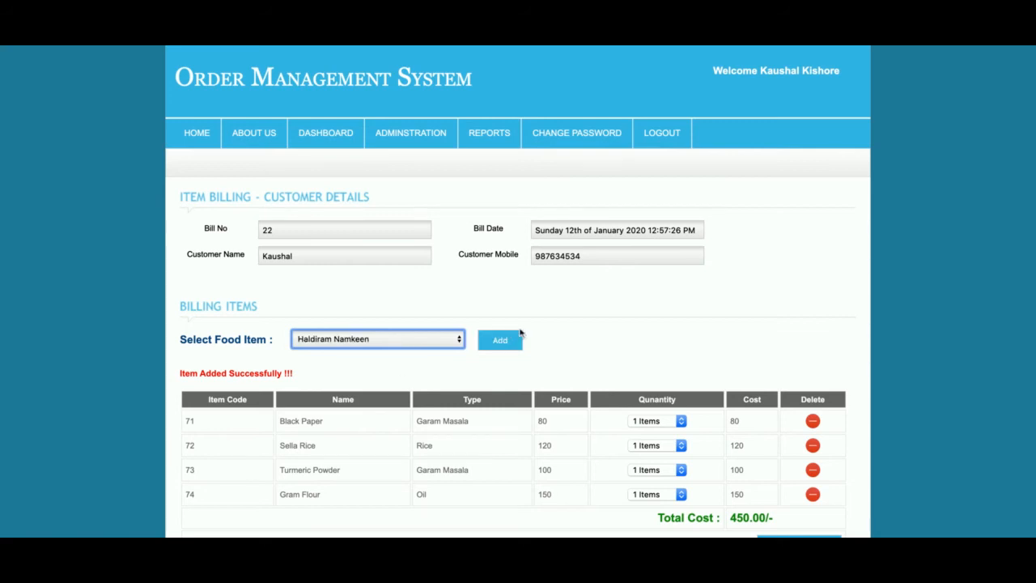
pyautogui.click(499, 340)
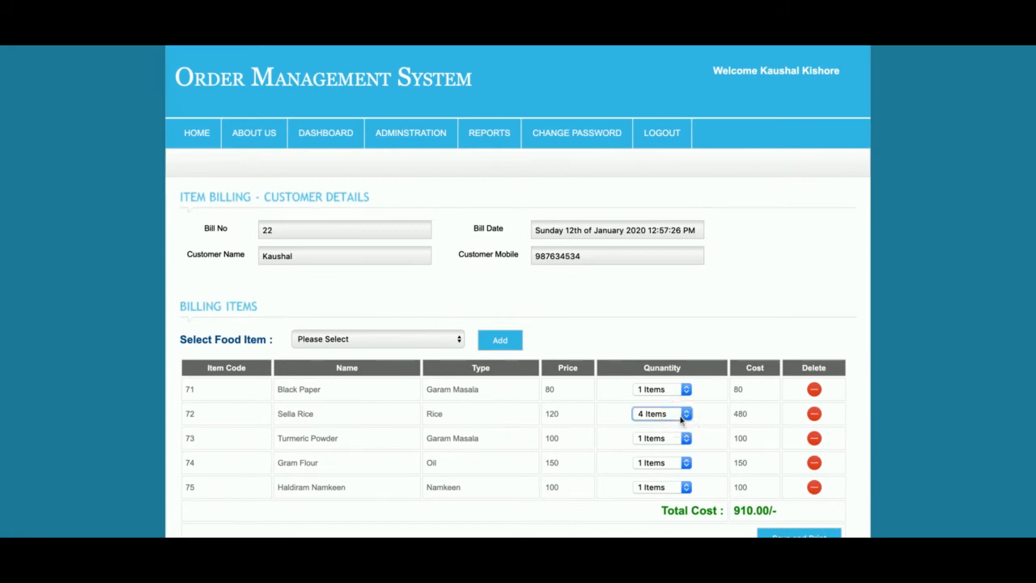
# Raise the Sella Rice quantity to 6 items, bringing the total to 1150.
pyautogui.click(662, 414)
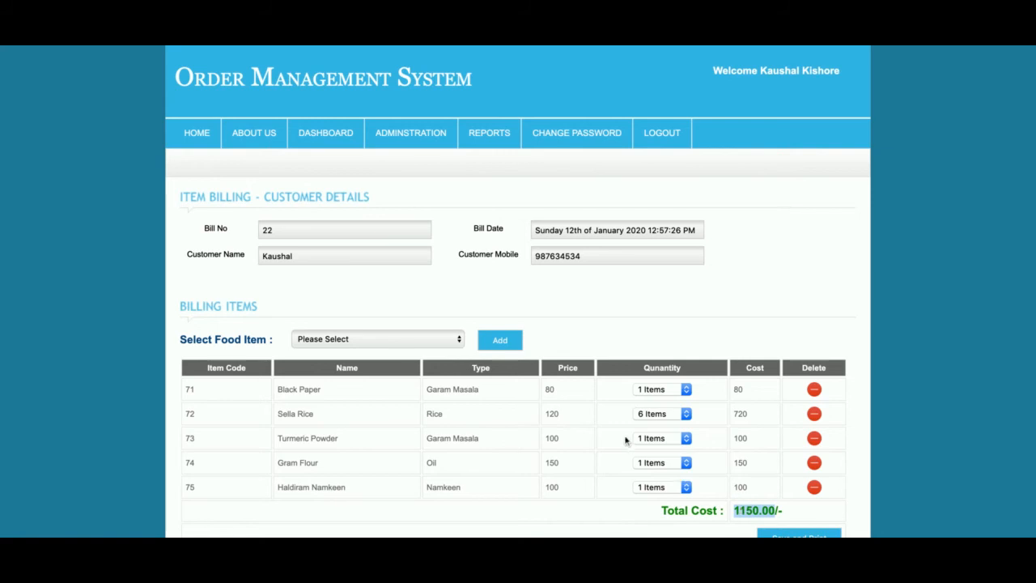
pyautogui.scroll(-3)
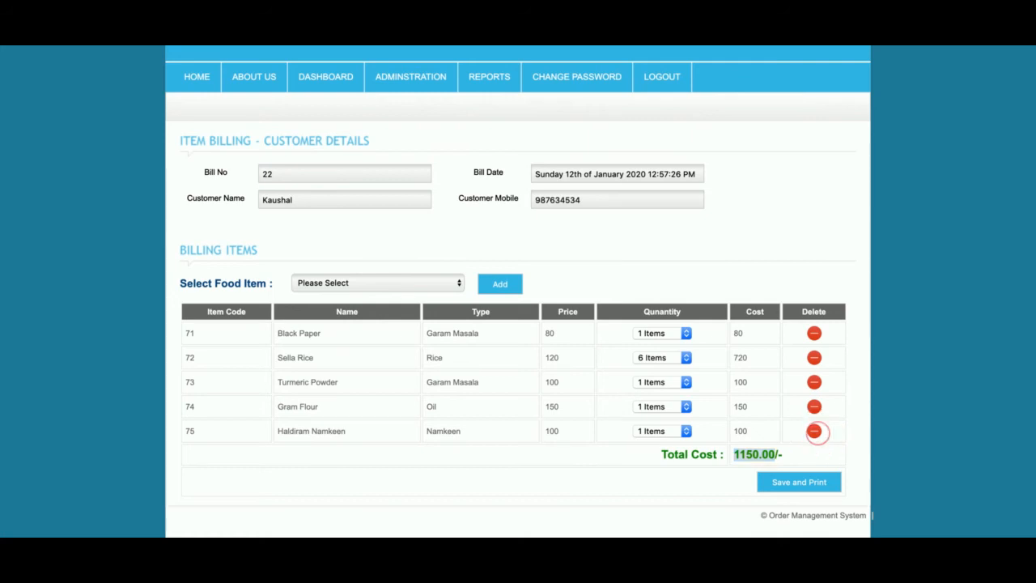
# Delete the Haldiram Namkeen row, leaving four items totalling 1050.
pyautogui.click(812, 430)
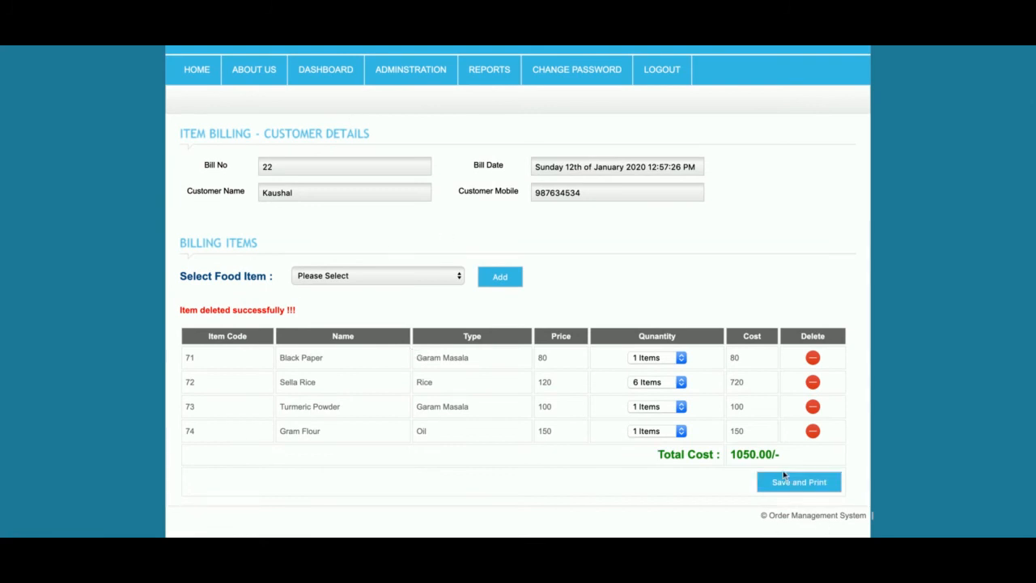
pyautogui.moveTo(71, 340)
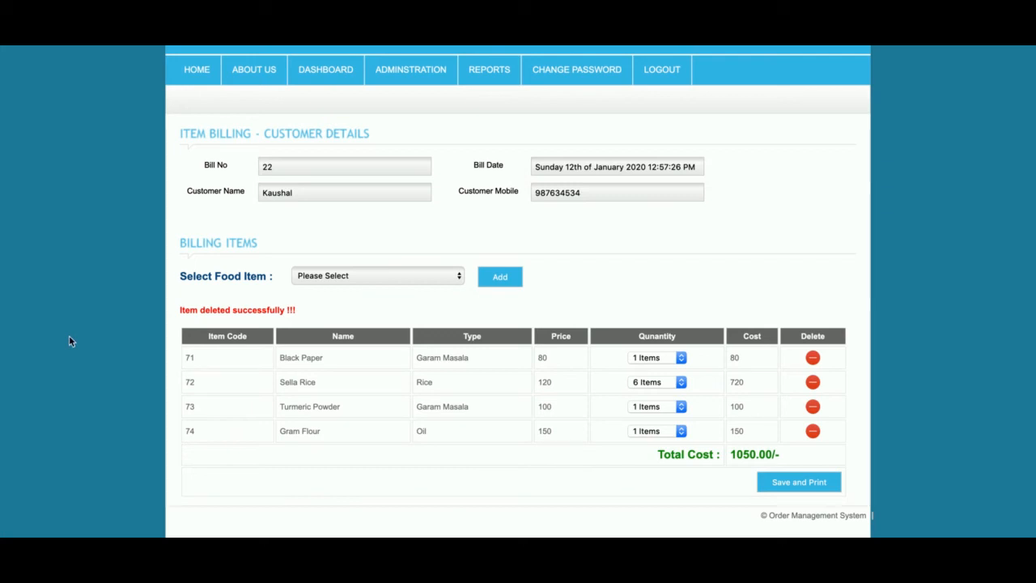
pyautogui.moveTo(171, 349)
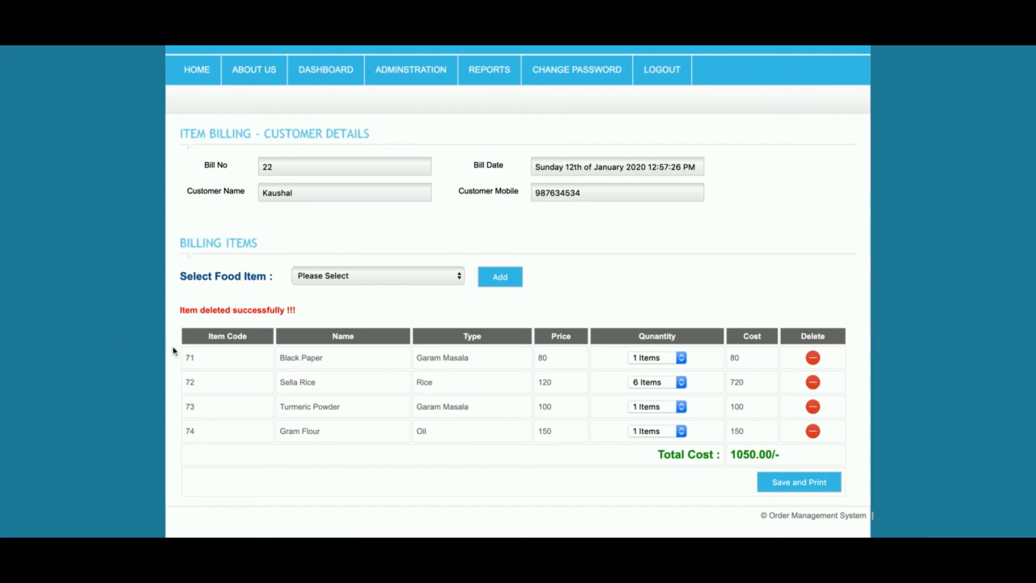
# Save and Print bill 22, producing Kaushal's sell receipt for Rs. 1050.
pyautogui.click(798, 482)
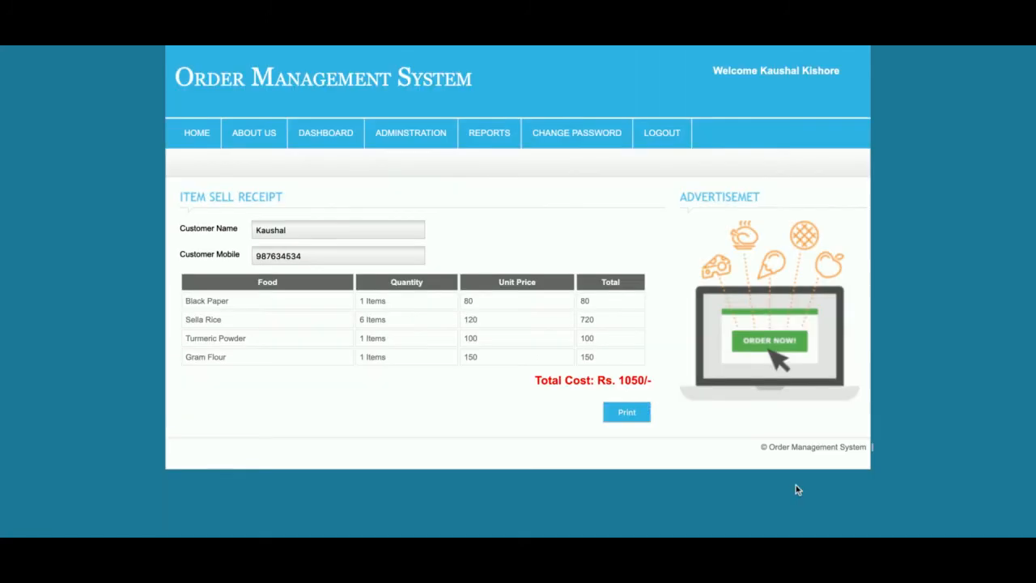
pyautogui.moveTo(239, 220)
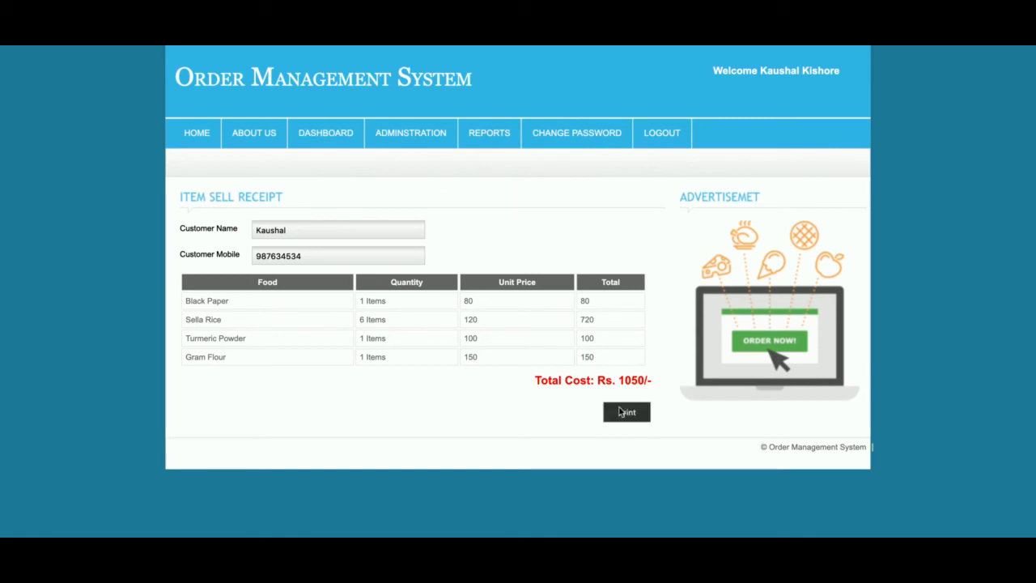
pyautogui.moveTo(489, 133)
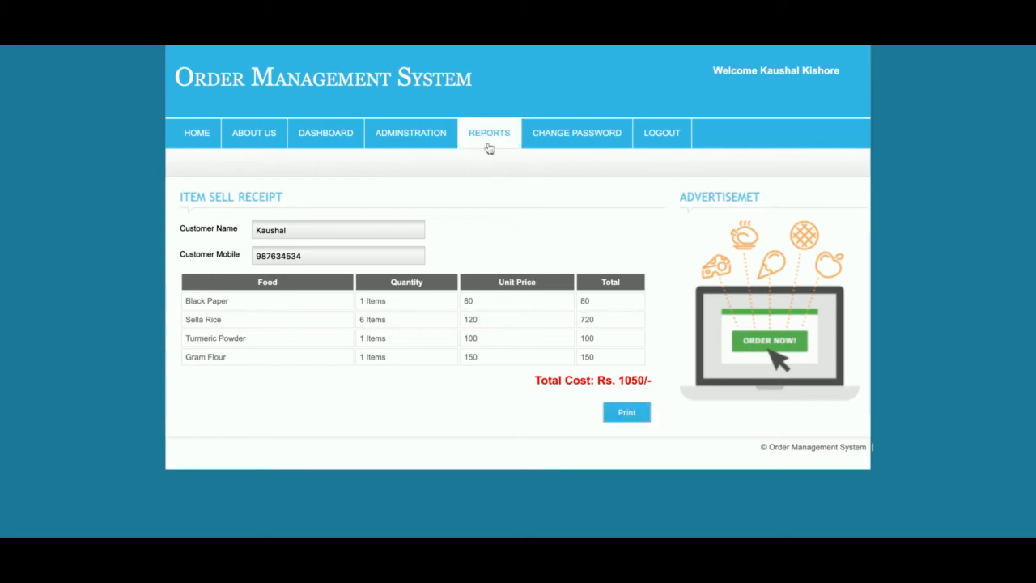
pyautogui.click(488, 132)
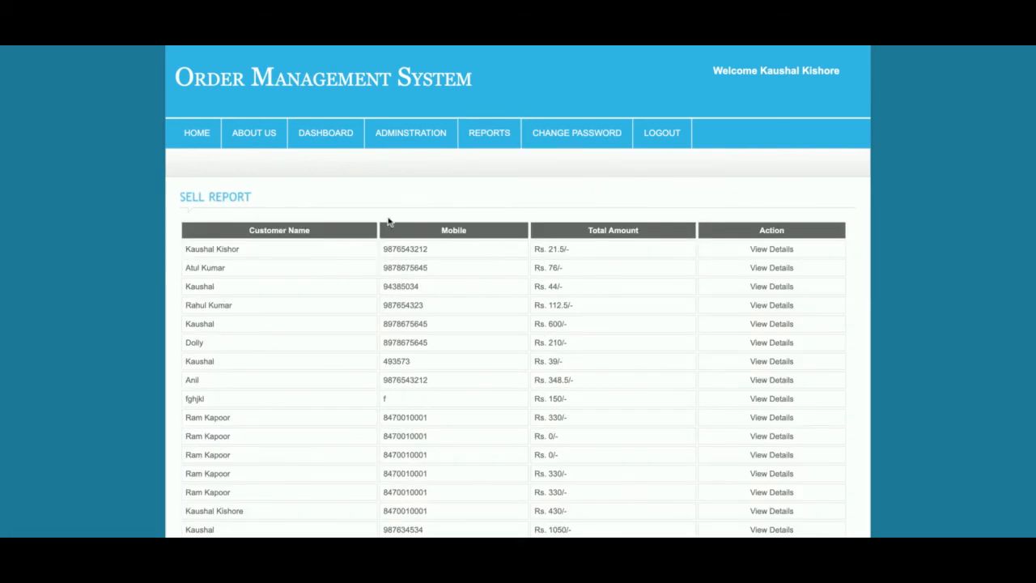
pyautogui.scroll(-3)
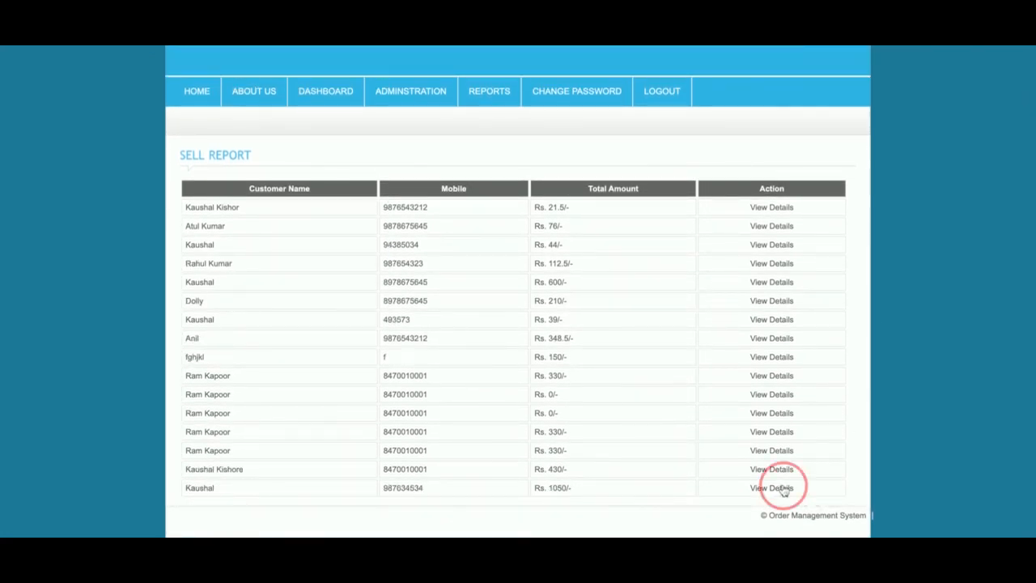
pyautogui.click(770, 487)
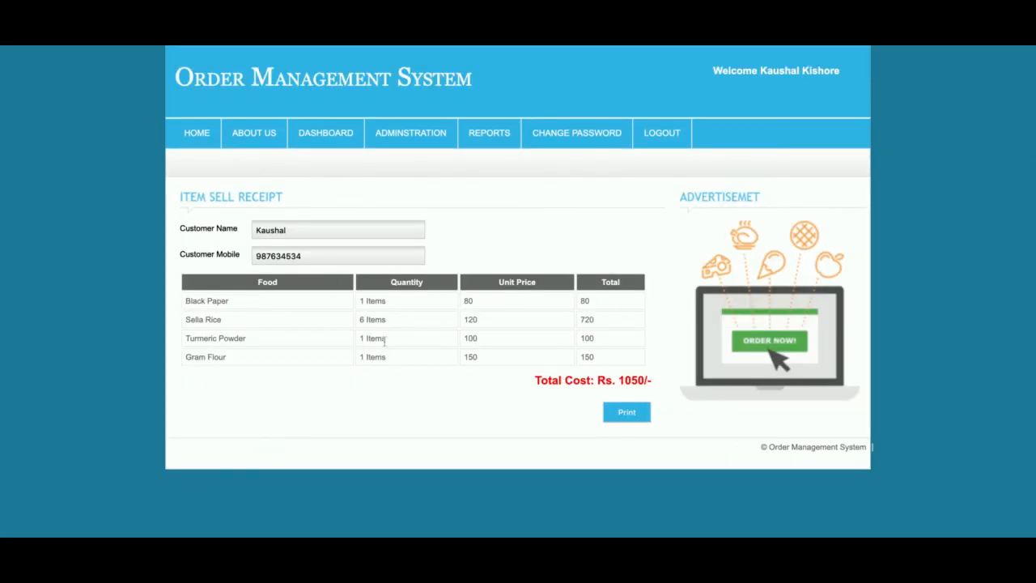
pyautogui.moveTo(466, 279)
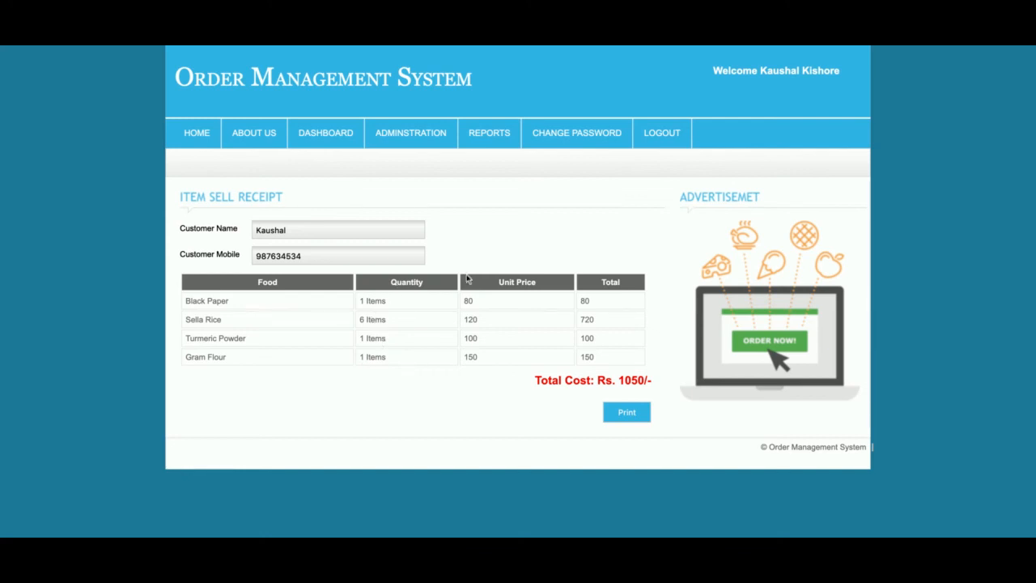
pyautogui.click(489, 133)
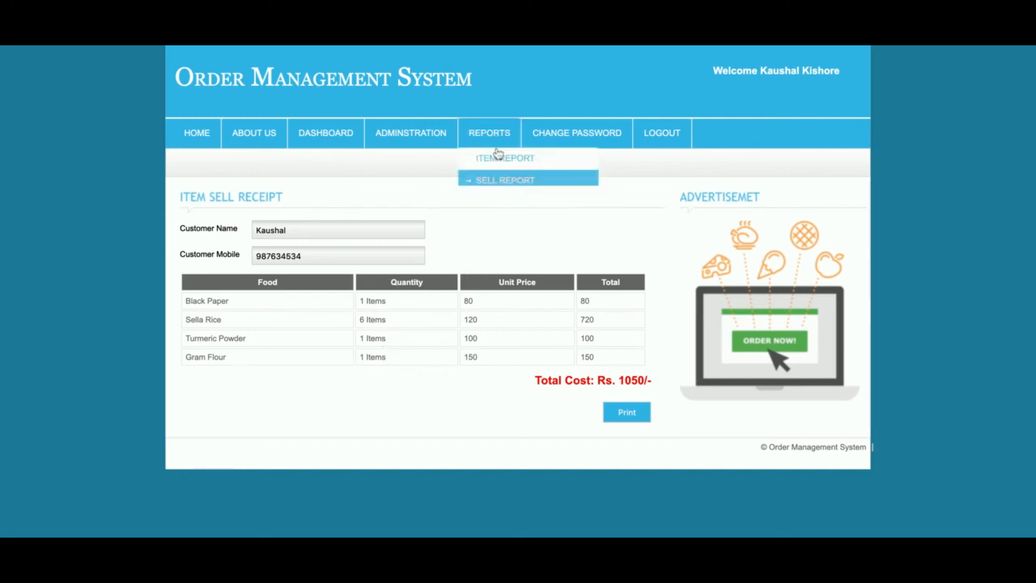
# Go to Change Password in the navigation bar.
pyautogui.click(576, 132)
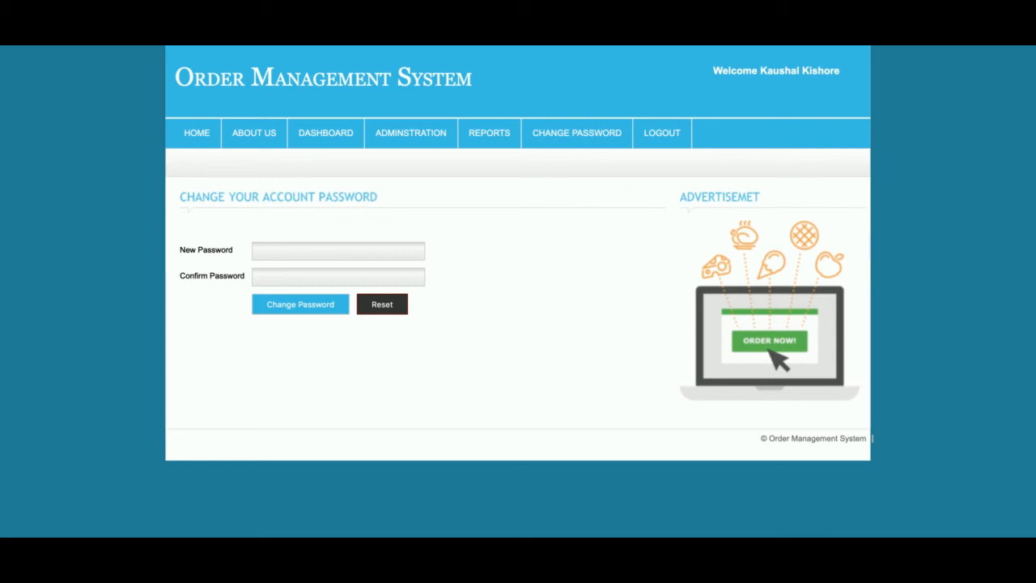
pyautogui.moveTo(728, 144)
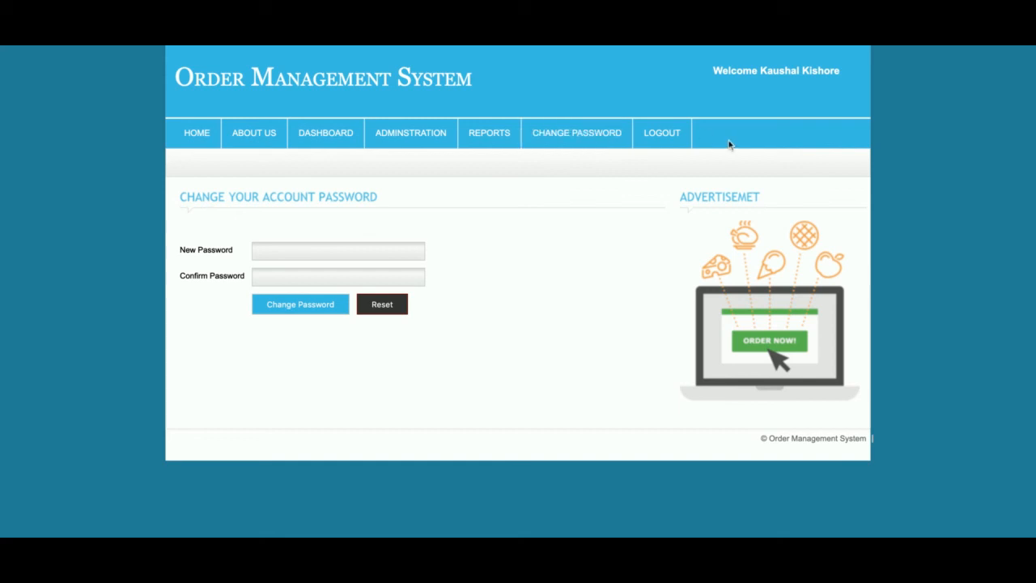
pyautogui.moveTo(660, 133)
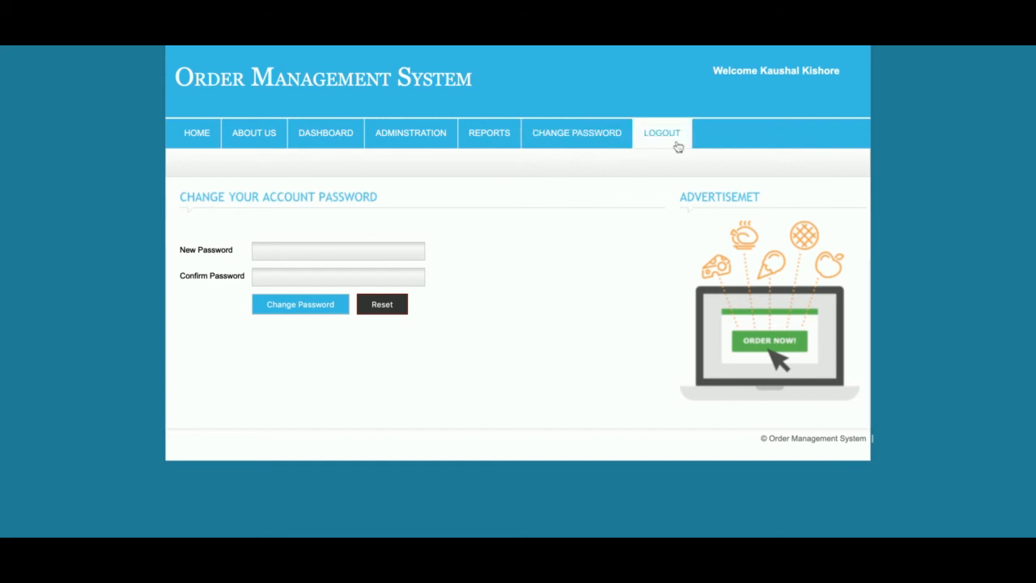
pyautogui.moveTo(676, 146)
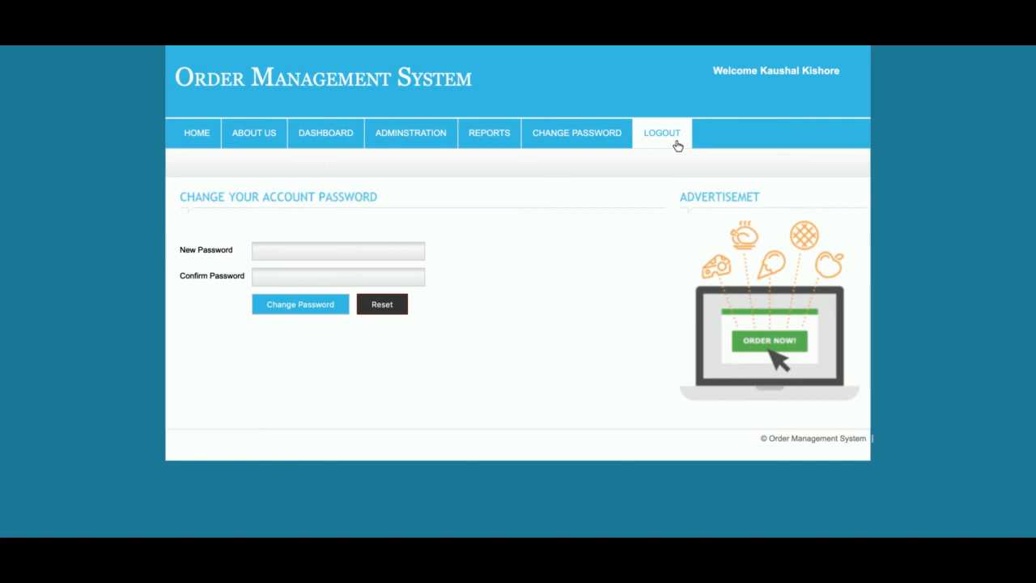
pyautogui.moveTo(396, 107)
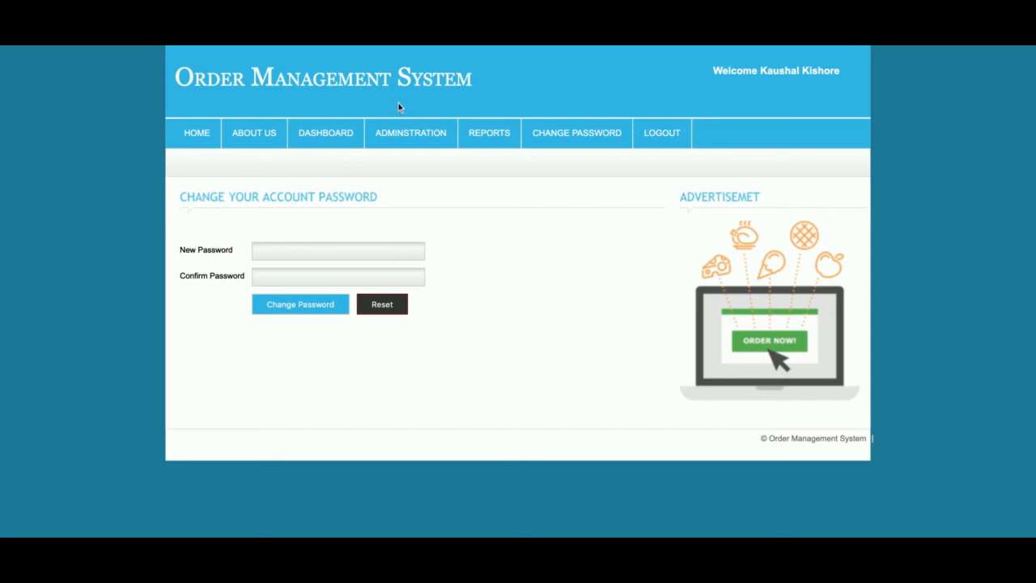
pyautogui.moveTo(661, 133)
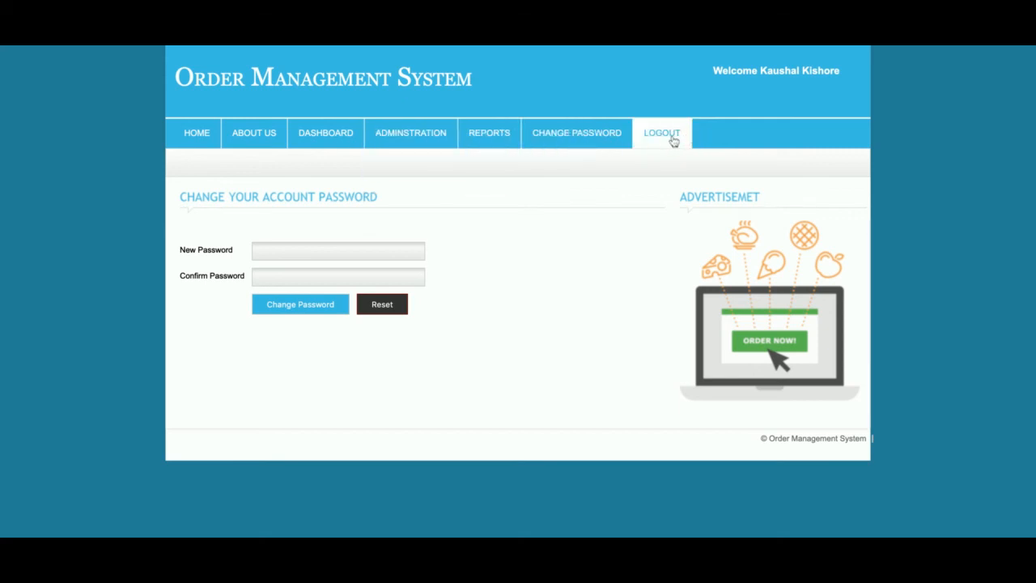
# Log out of the admin account, briefly log back in and out again, then return to the public home page.
pyautogui.click(660, 132)
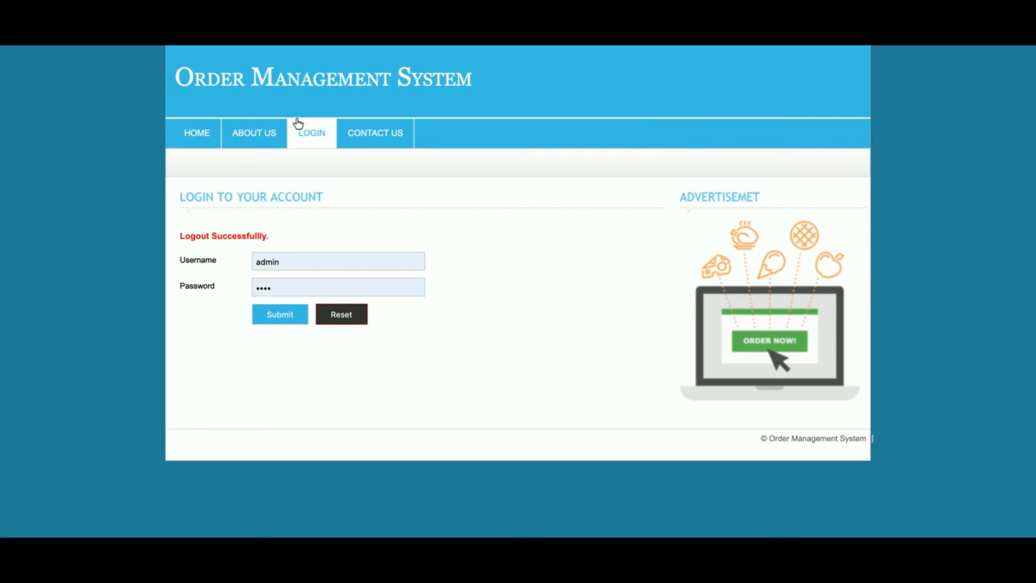
pyautogui.click(279, 314)
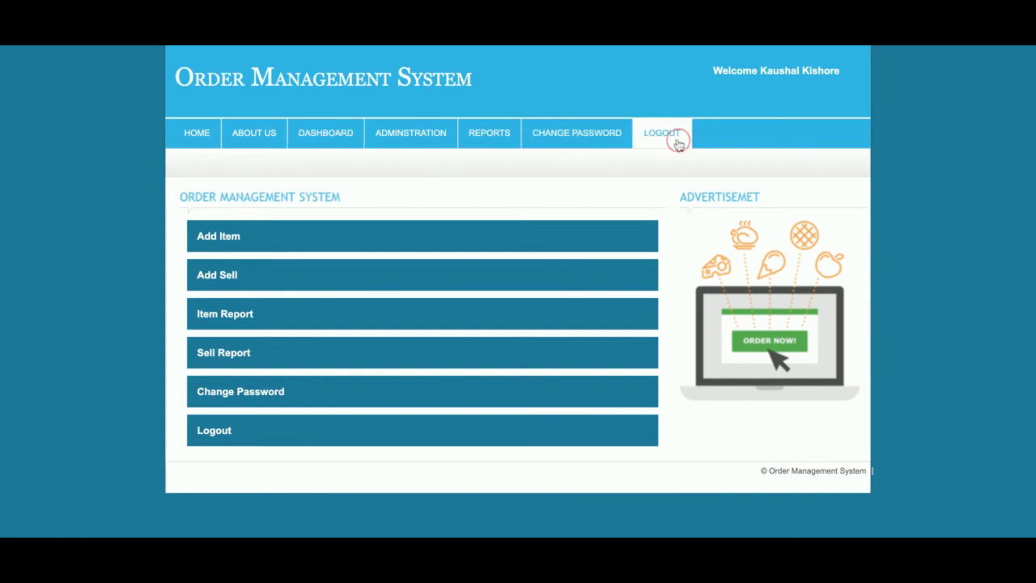
pyautogui.click(660, 133)
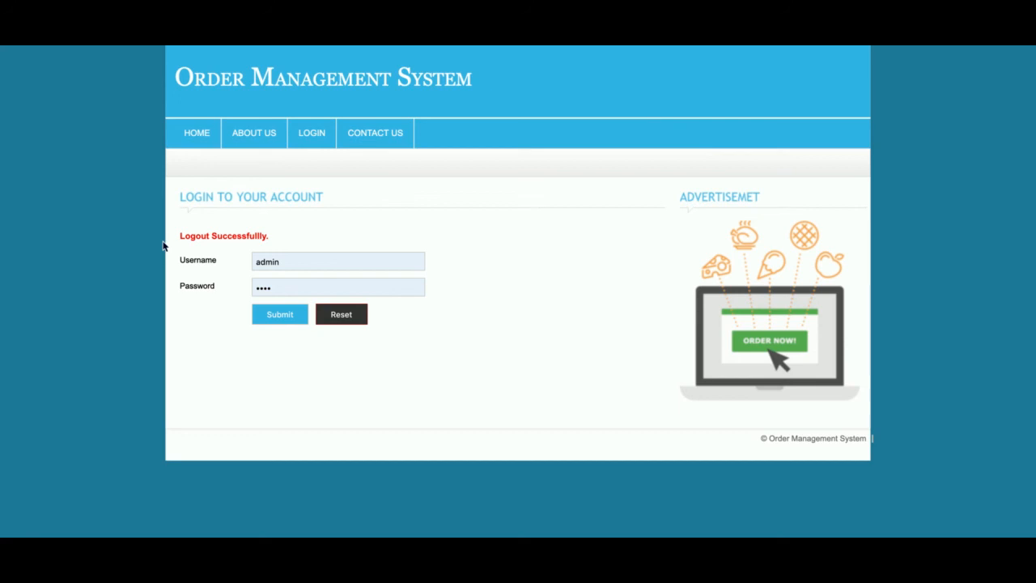
pyautogui.click(197, 132)
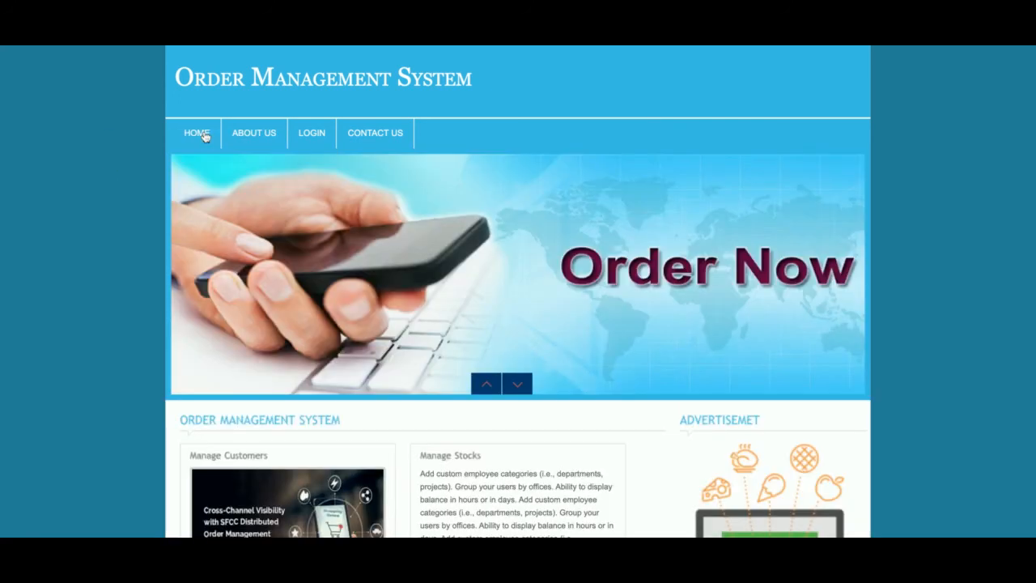